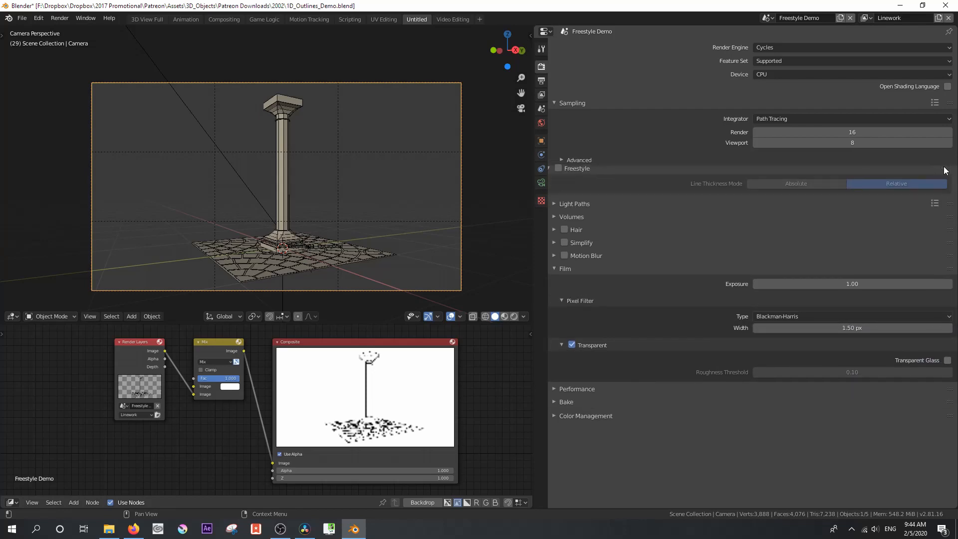
Step: Enable Freestyle in Render Properties, render the column line art, then revisit the Render Engine list
left_click(553, 173)
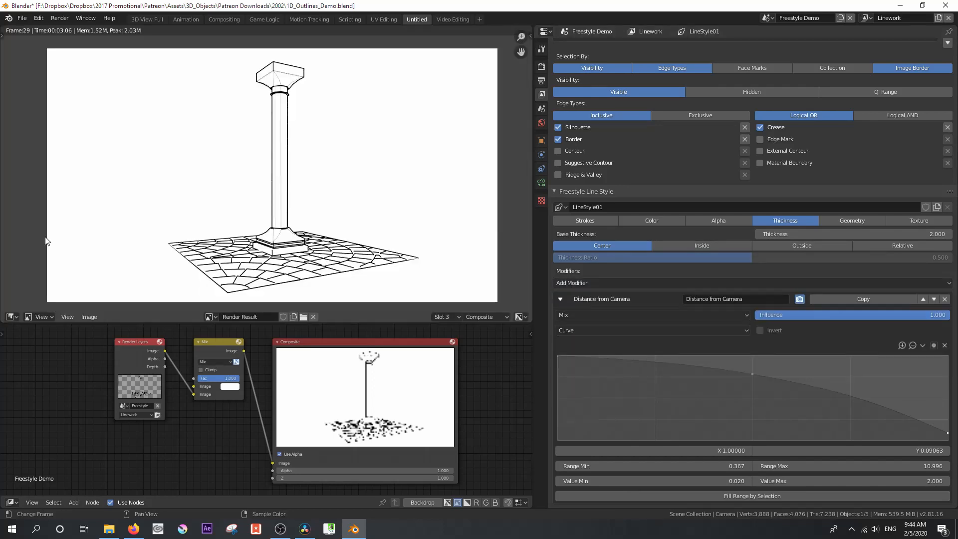
left_click(539, 66)
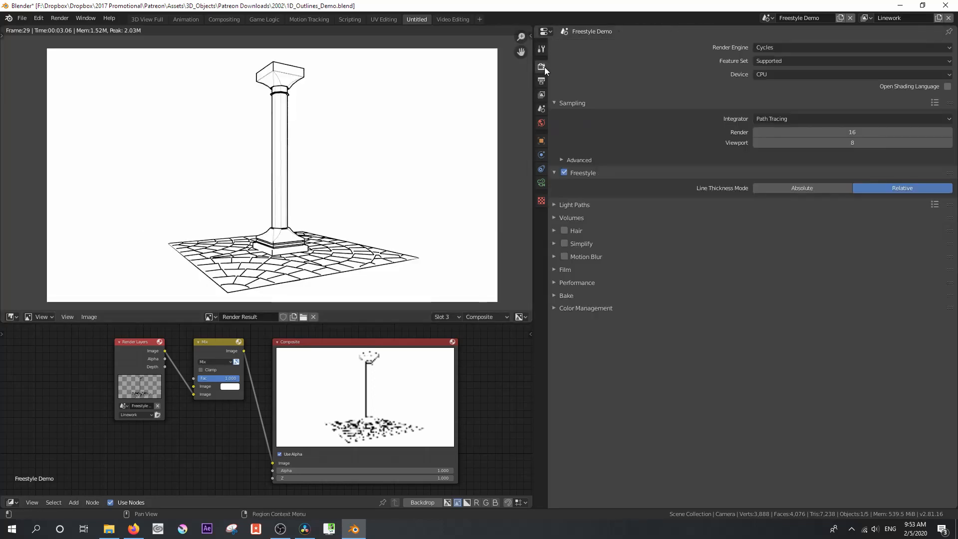
left_click(849, 47)
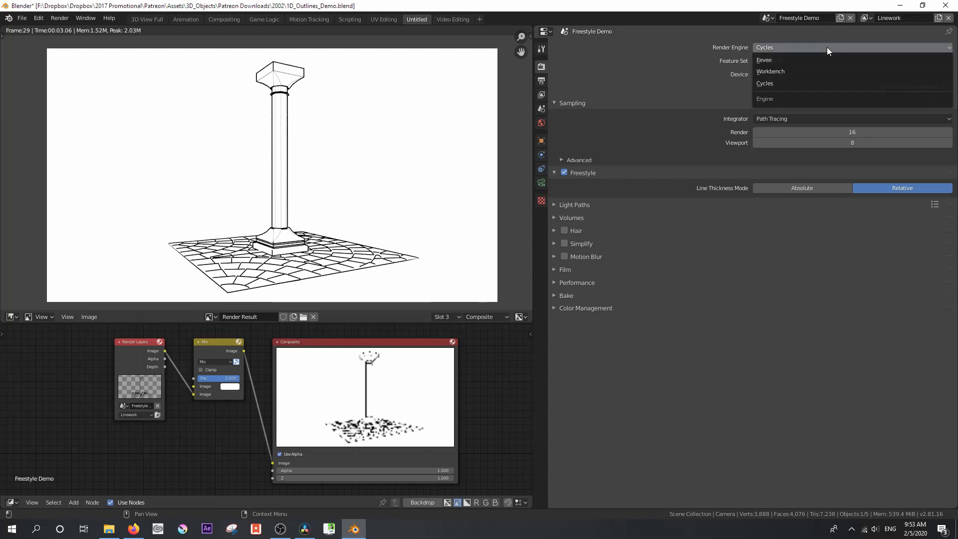
left_click(764, 83)
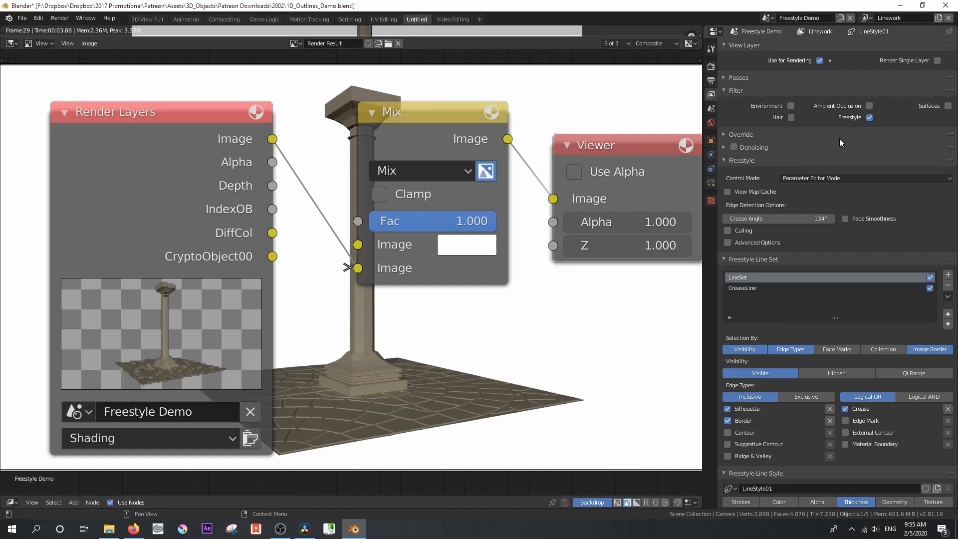
Step: Leave the Freestyle demo and start a new General file with the default cube
left_click(153, 438)
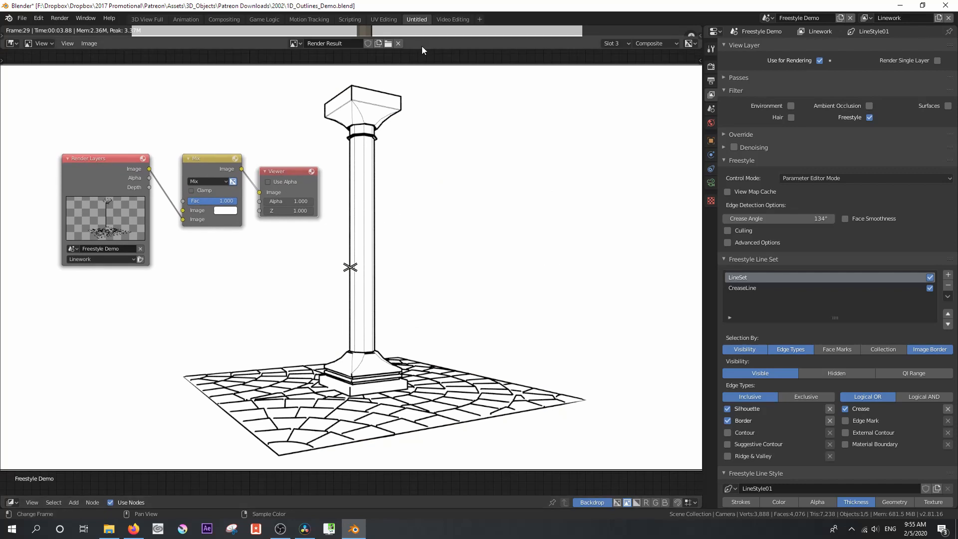
left_click(109, 164)
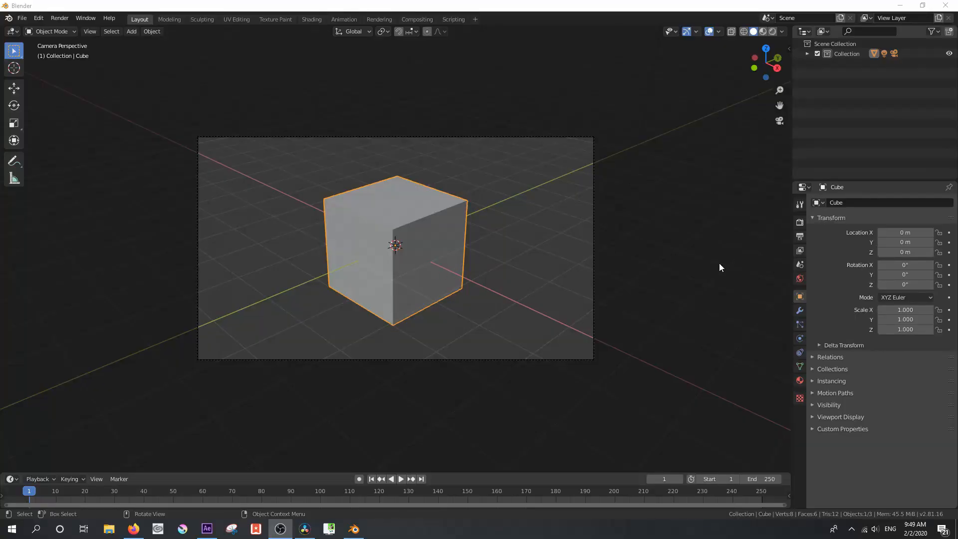
Step: Add a second material slot named 'Outline' with a black base colour
left_click(799, 380)
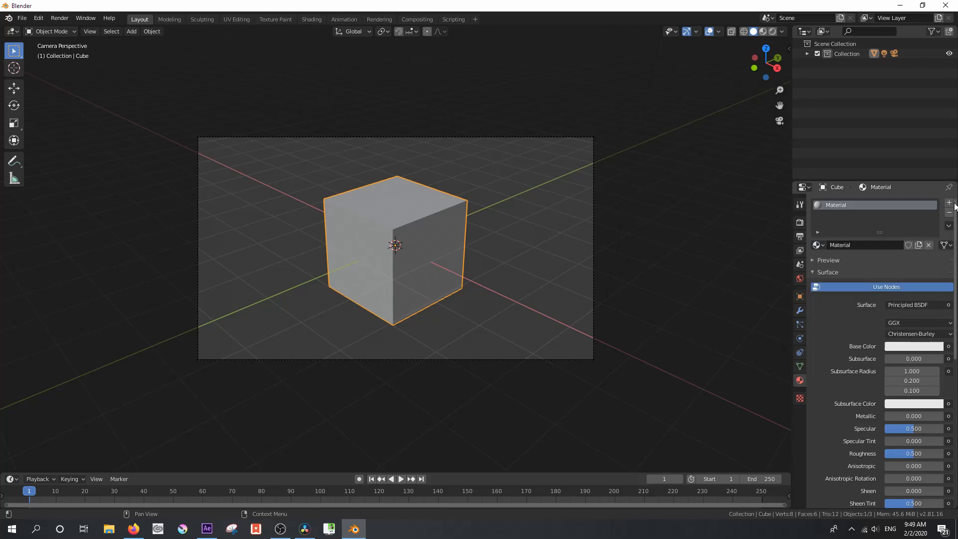
left_click(949, 203)
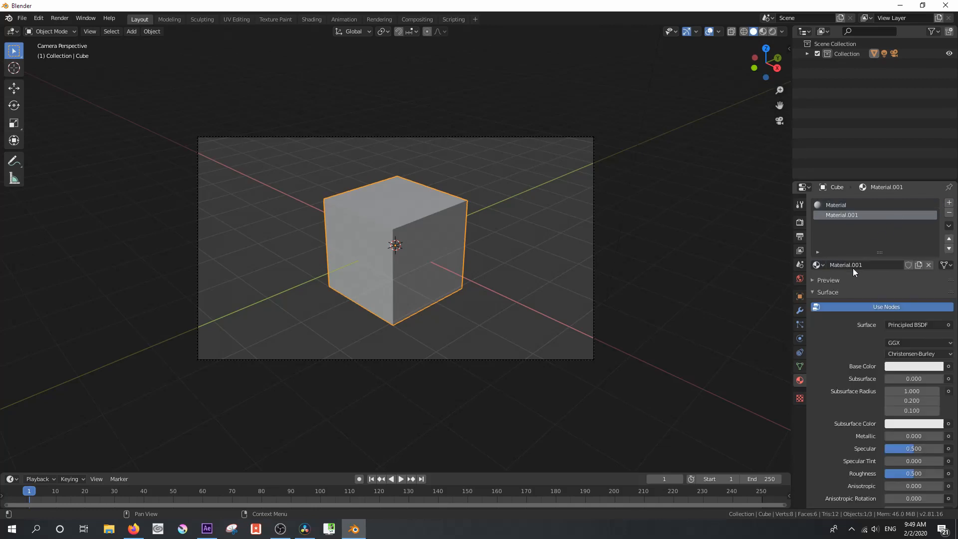
type("Outline")
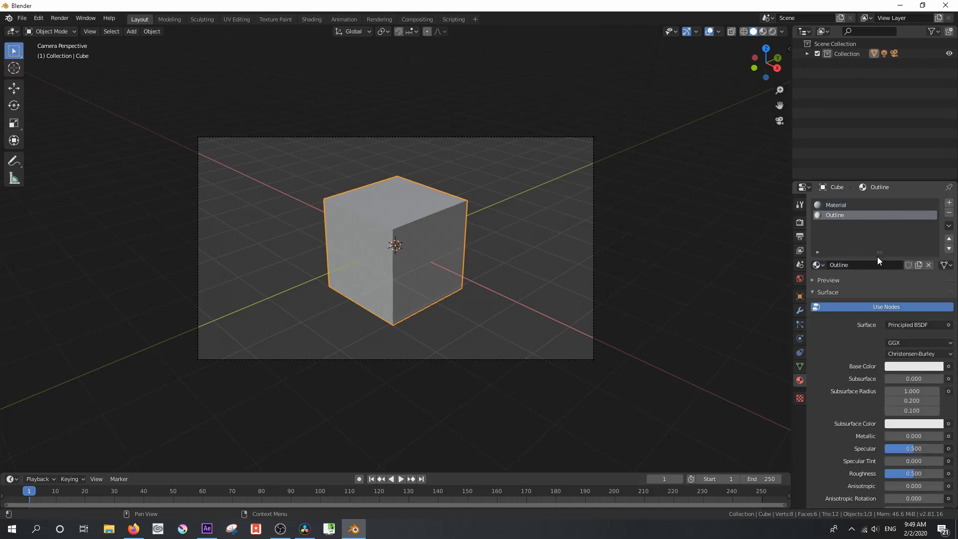
left_click(912, 366)
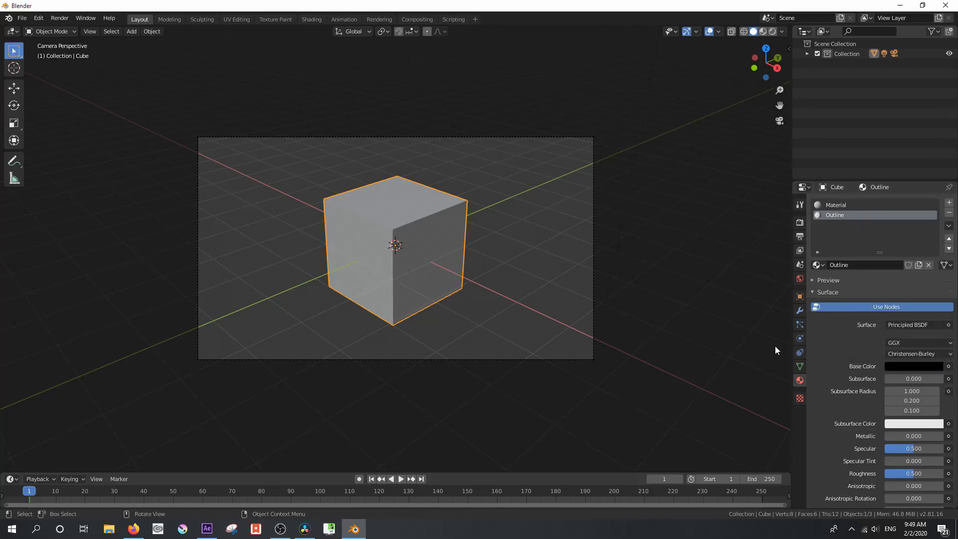
Step: Add a Solidify shell of 0.05 m with flipped normals and material offset for the outline
scroll("down", 3)
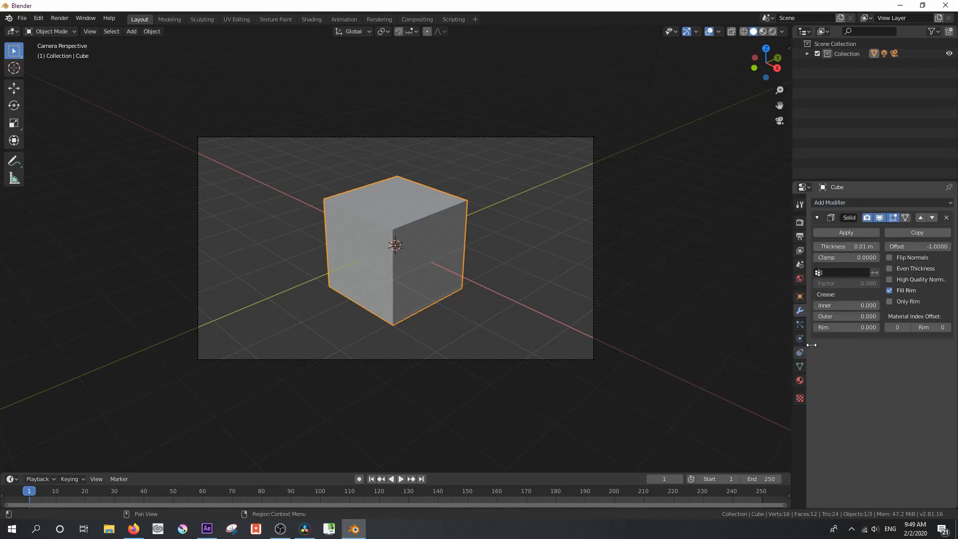
left_click(889, 290)
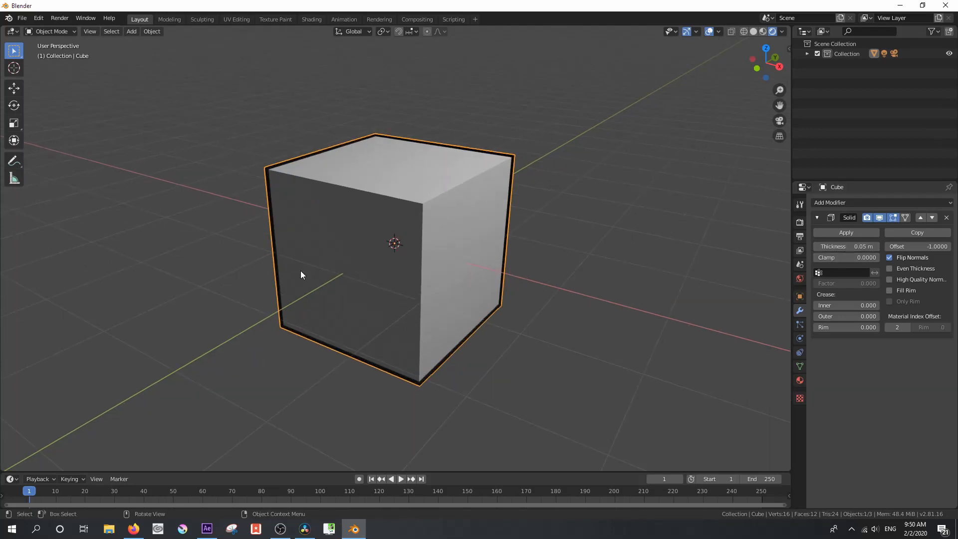
left_click_drag(300, 276, 429, 301)
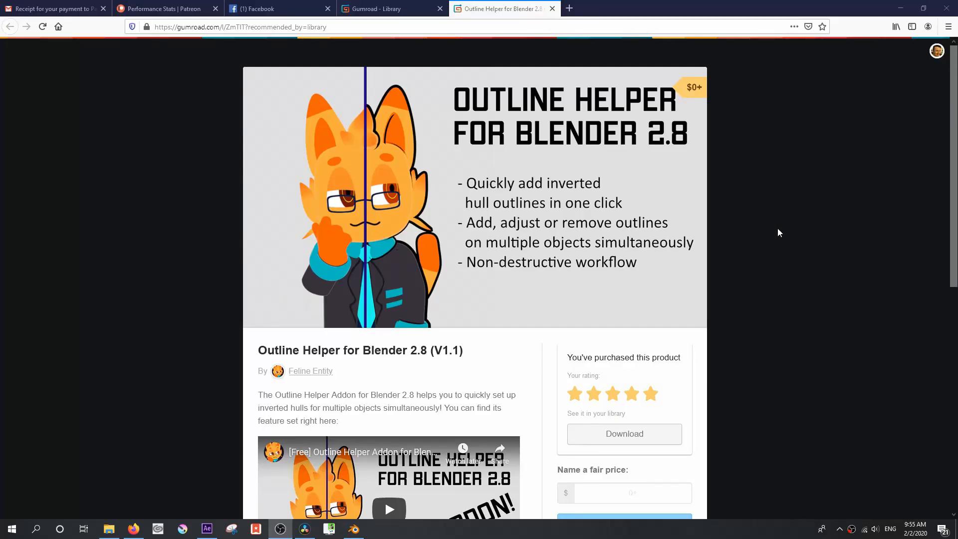
Step: Scroll through the Outline Helper for Blender 2.8 Gumroad description and video
scroll("down", 3)
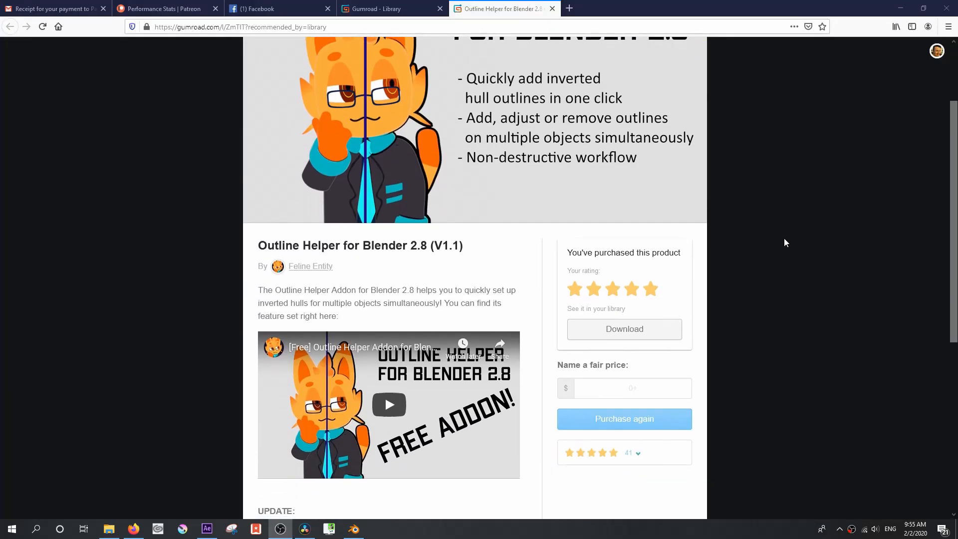
scroll("down", 3)
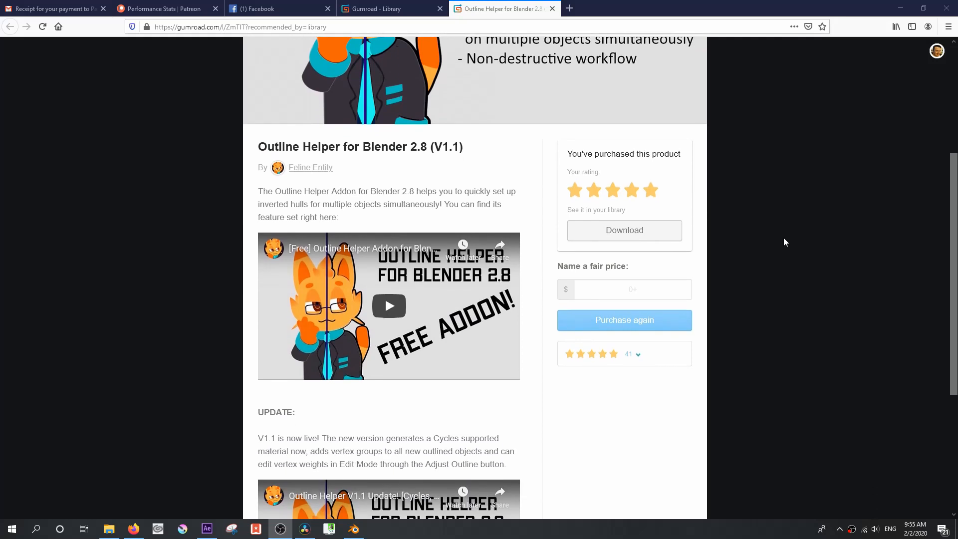
scroll("down", 3)
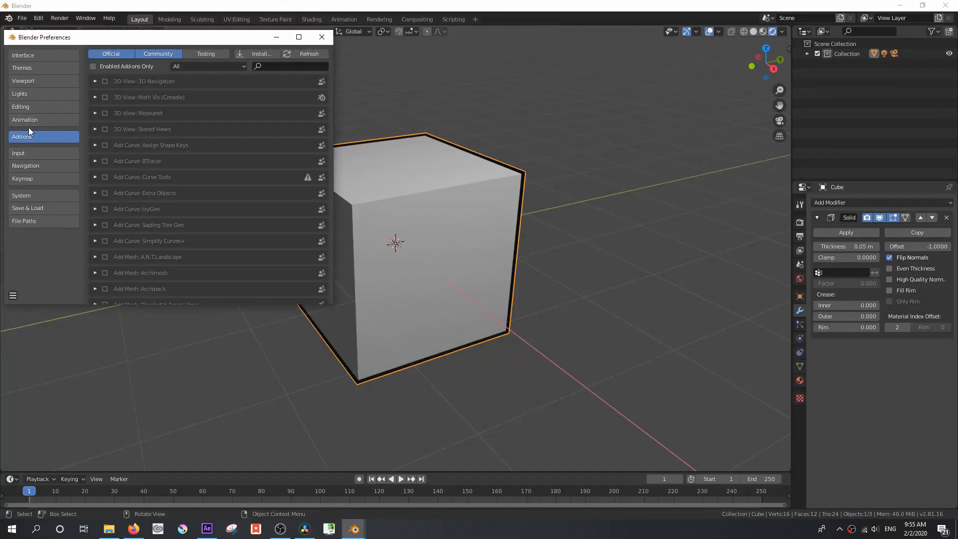
Step: Enable the Outline Helper add-on and run Set Outline on all objects in material preview
left_click(321, 37)
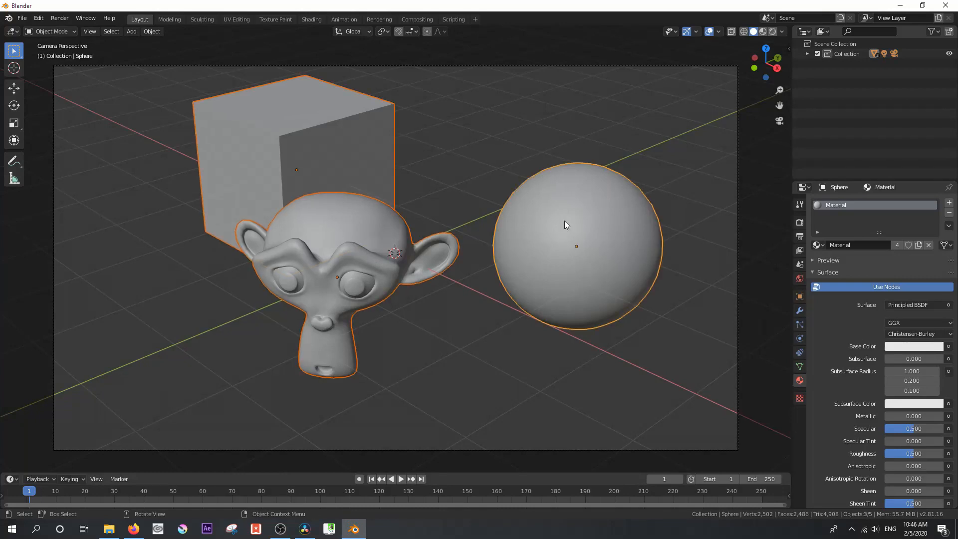
type("out")
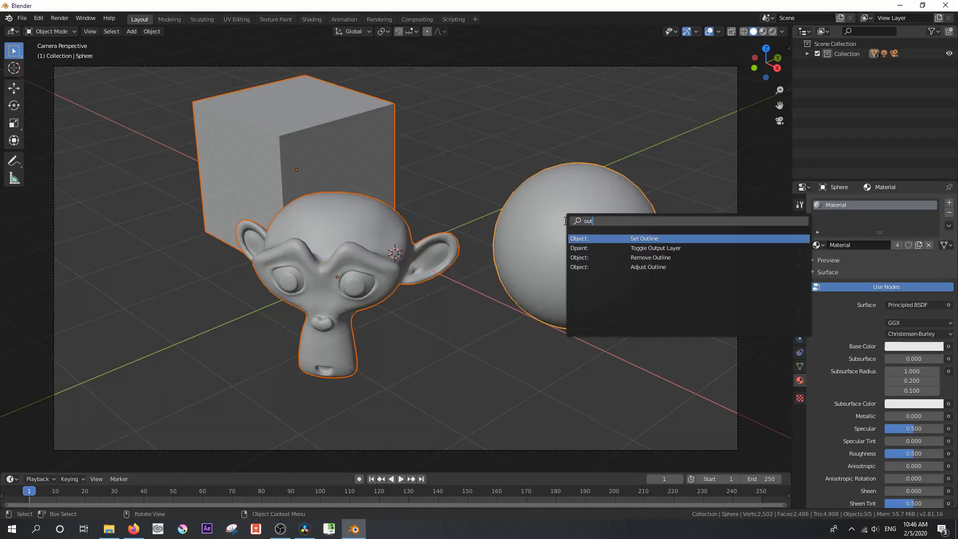
left_click(644, 238)
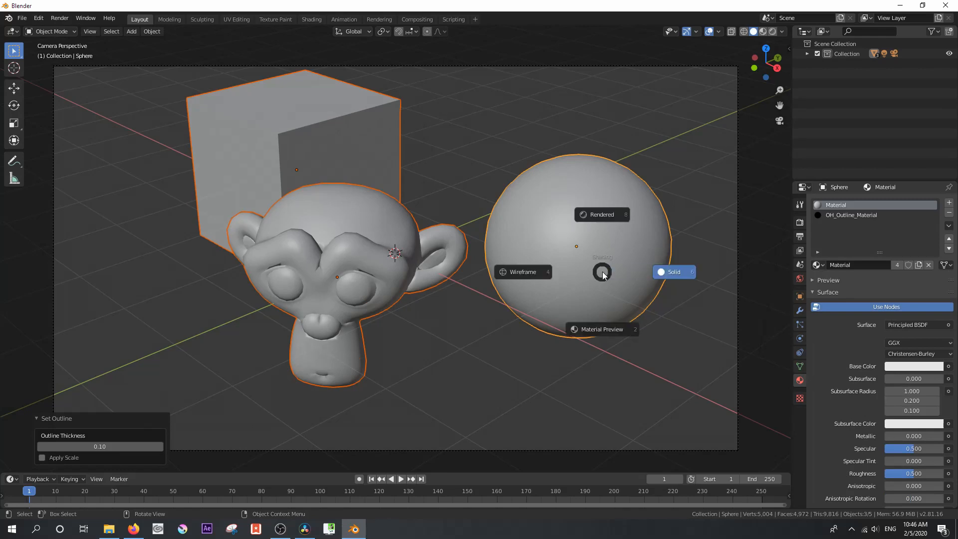
left_click(600, 328)
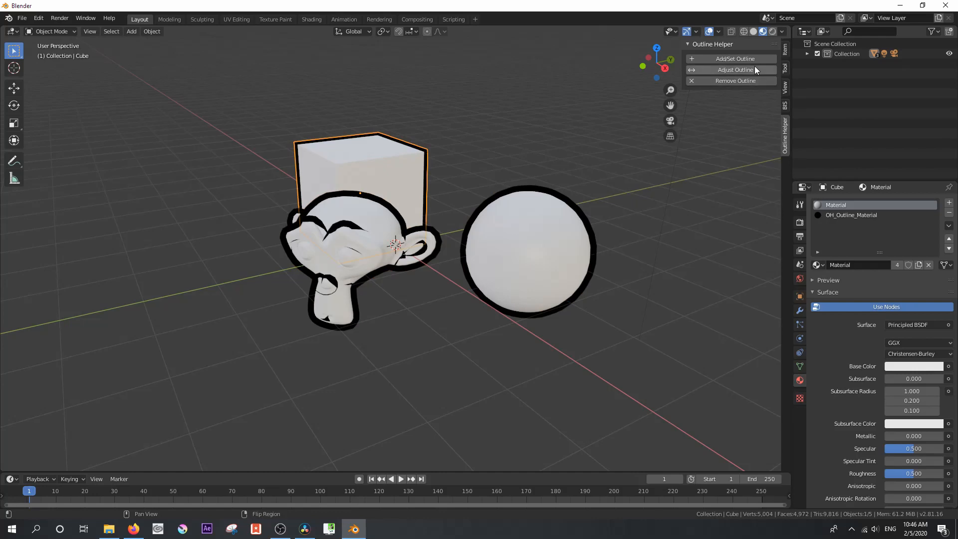
Step: Re-set the monkey head's outline thickness to a thinner 0.04
left_click(735, 70)
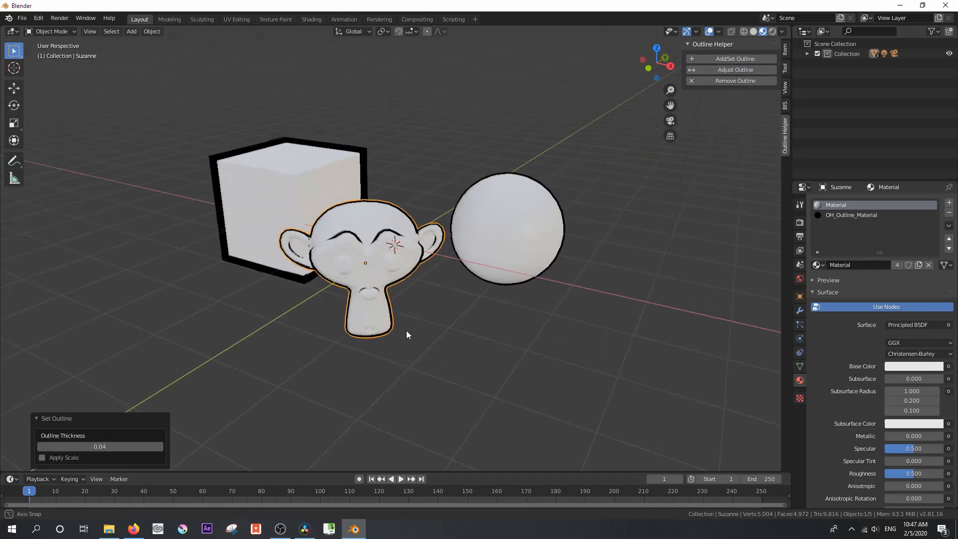
left_click_drag(407, 323, 428, 322)
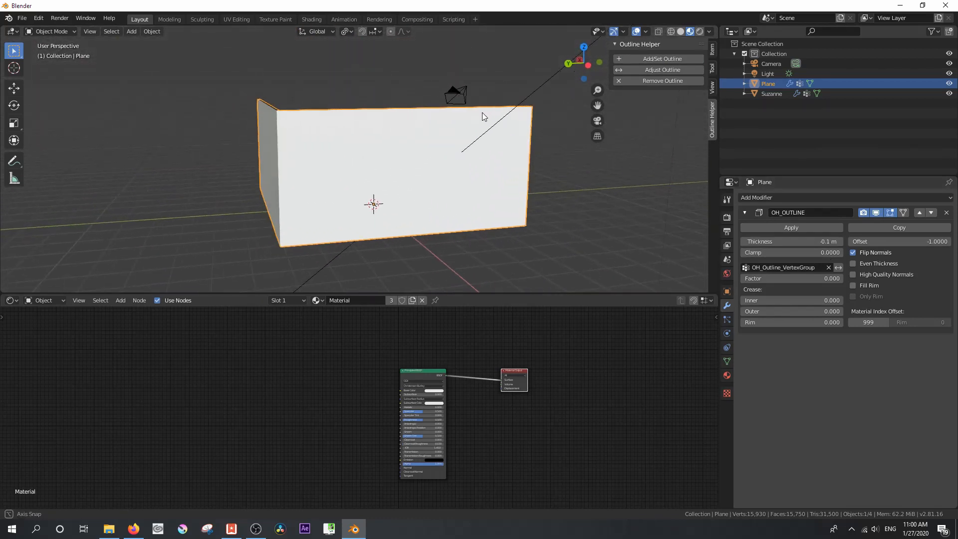
Step: Orbit and zoom toward the outlined monkey head behind the wall
left_click_drag(482, 116, 457, 128)
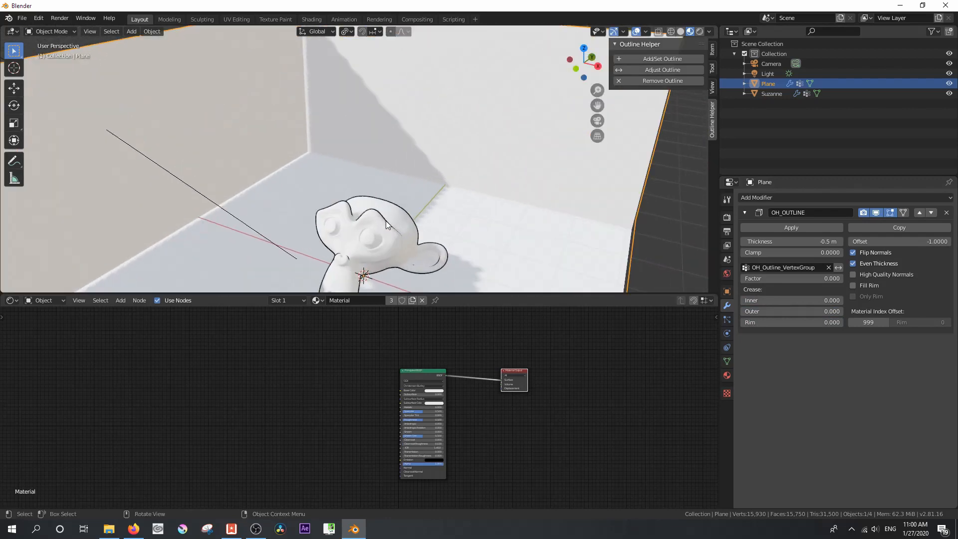
left_click_drag(385, 226, 366, 190)
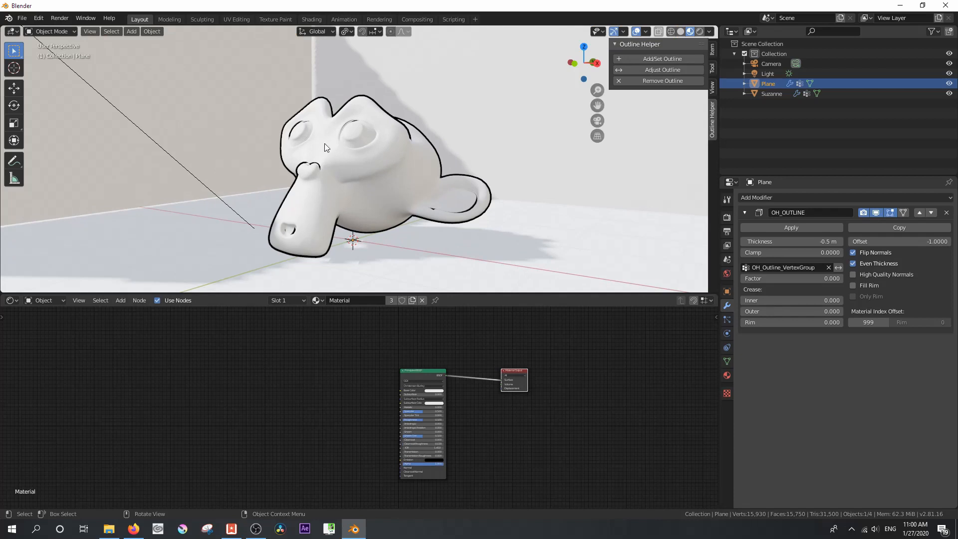
mouse_move(282, 178)
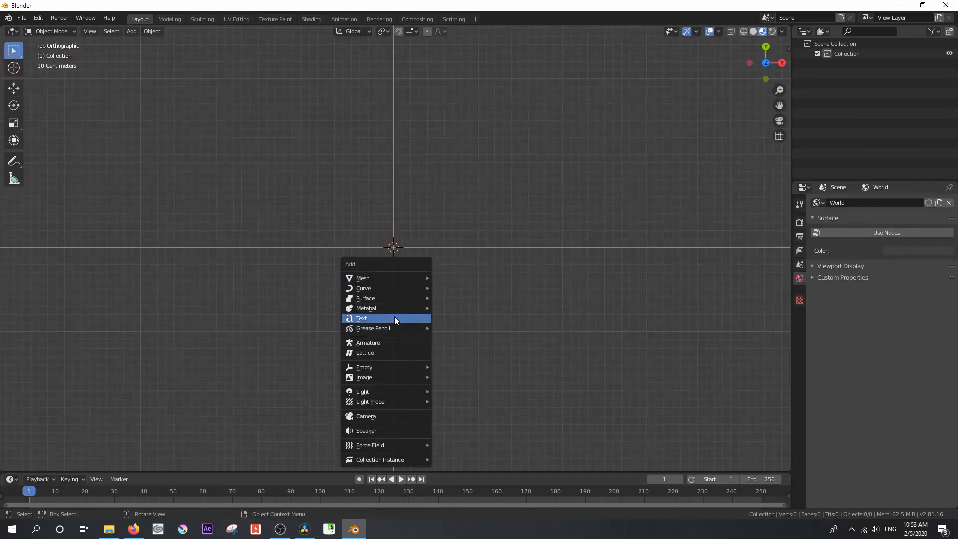
Step: Add a Text object with a new material plus a second slot holding OH_Outline_Material
left_click(361, 317)
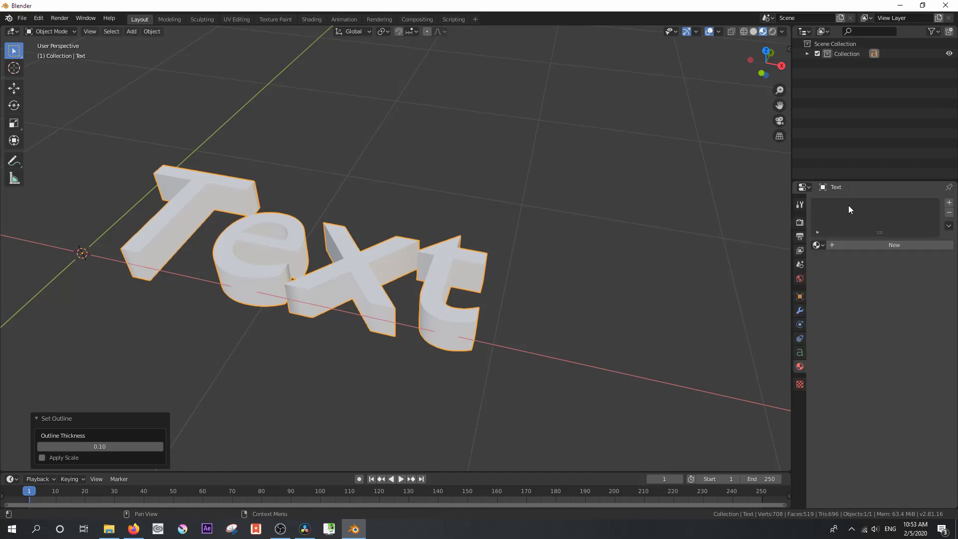
left_click(893, 246)
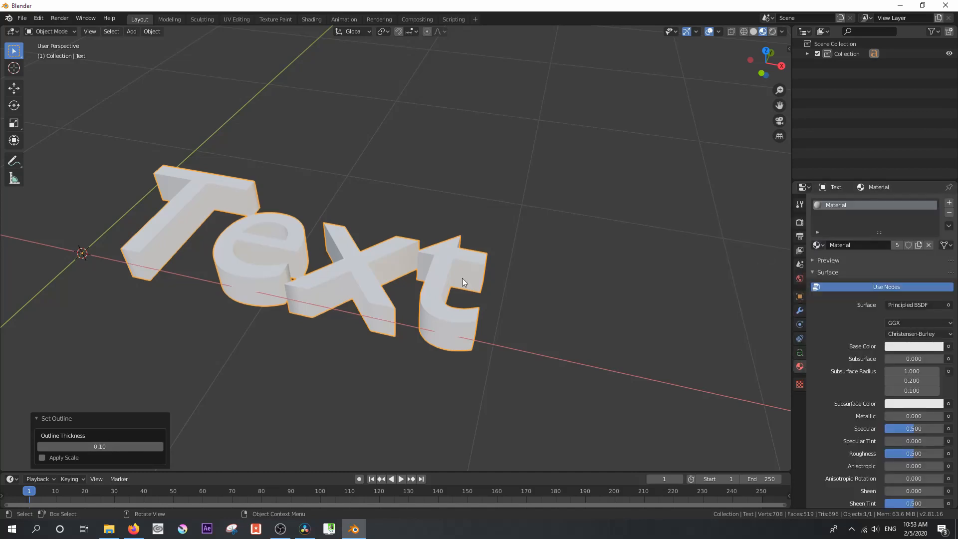
left_click(929, 245)
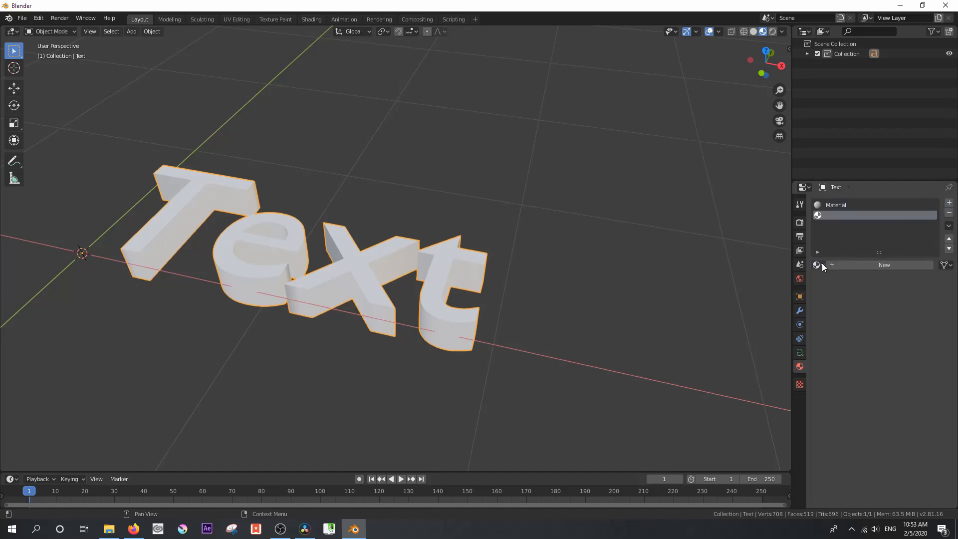
left_click(883, 264)
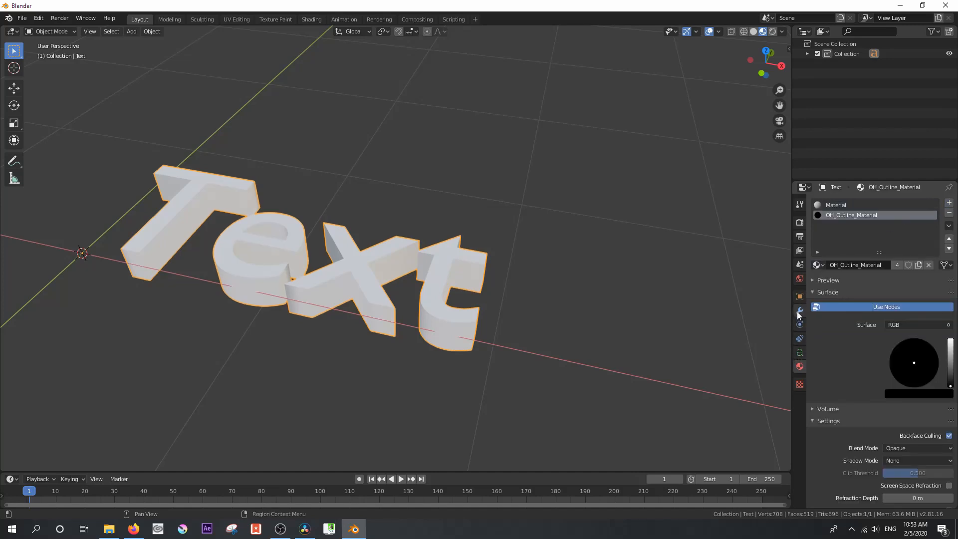
Step: Set the text's Solidify shell to Flip Normals with a material index offset
left_click(799, 311)
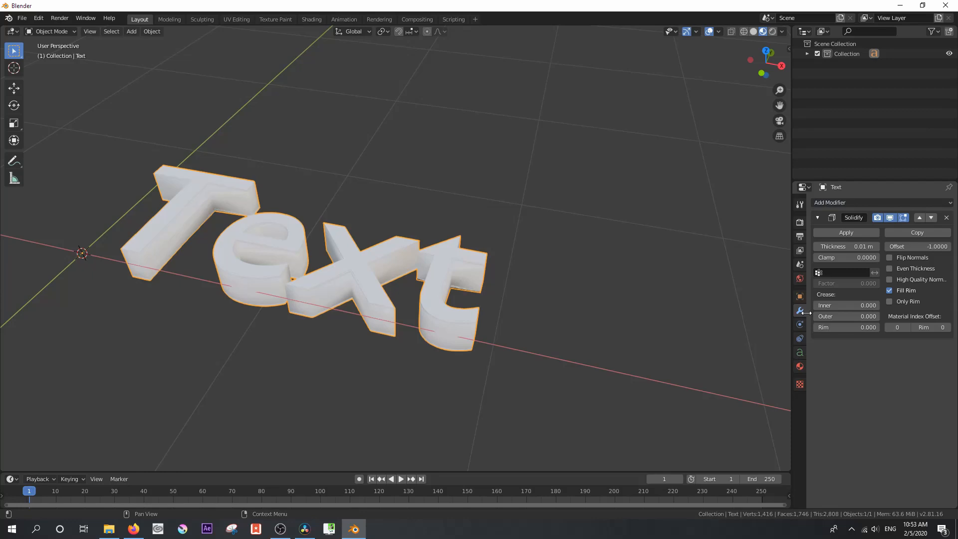
left_click(888, 257)
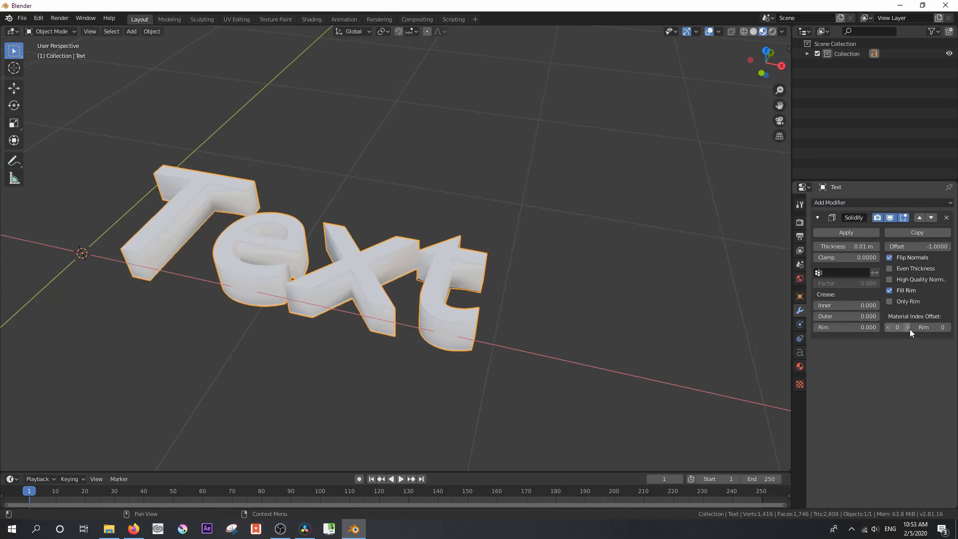
left_click(897, 328)
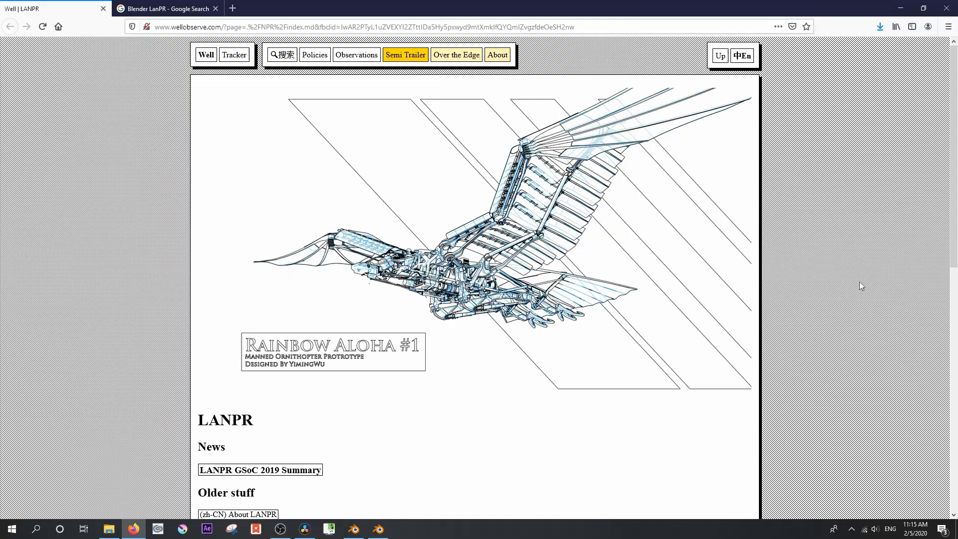
Step: Play the LANPR demo video, then follow the Download link to GraphicAll
scroll("down", 3)
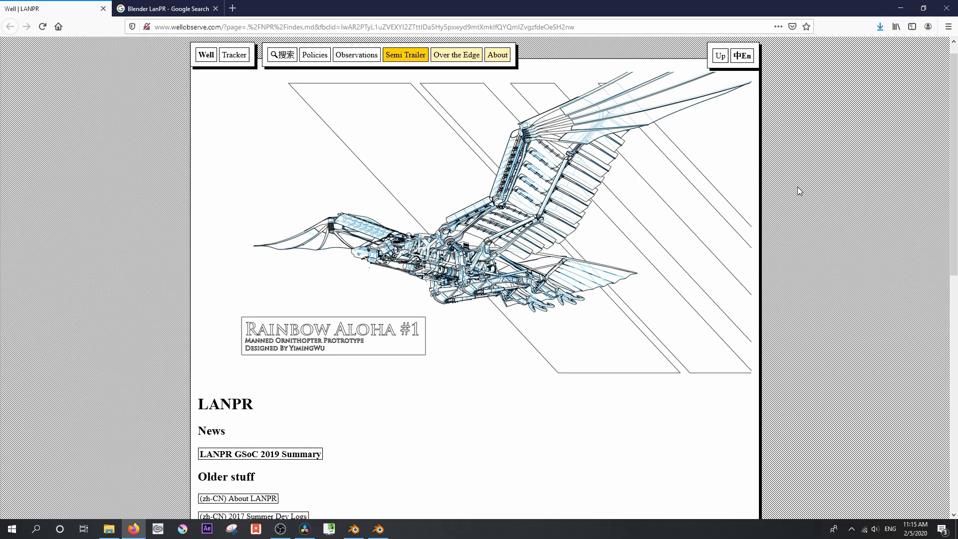
scroll("down", 3)
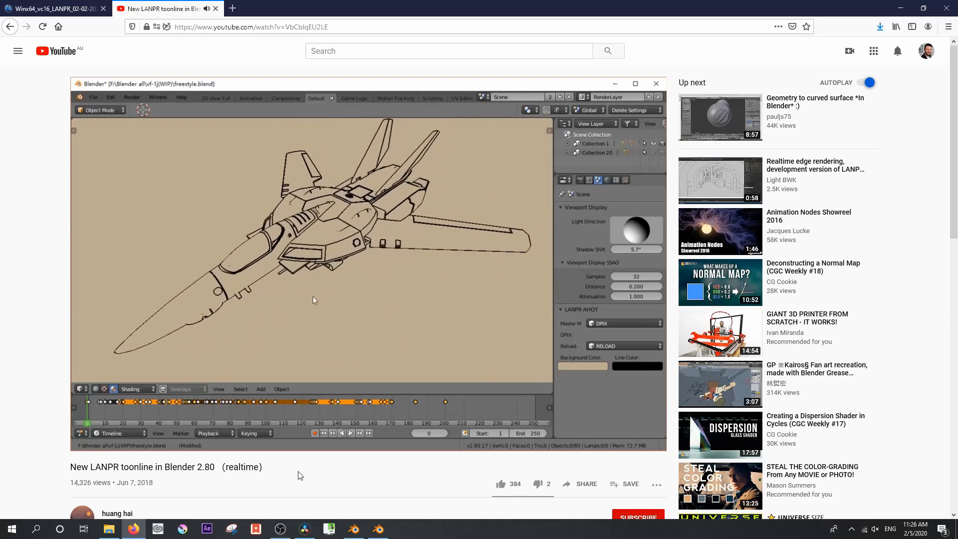
left_click(350, 432)
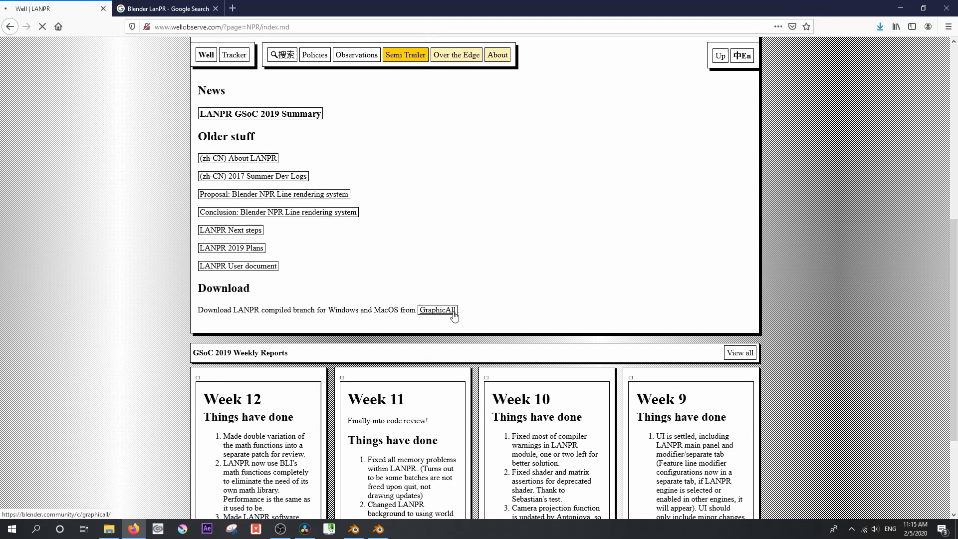
left_click(438, 309)
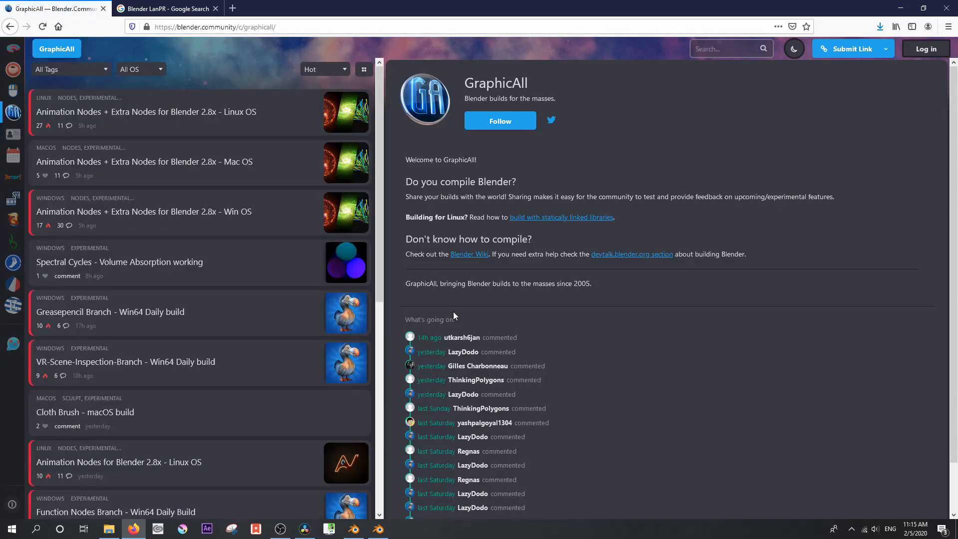
Step: Open the Winx64_vc16_LANPR_02-02-2020 2.83.2 build post and download it
scroll("down", 3)
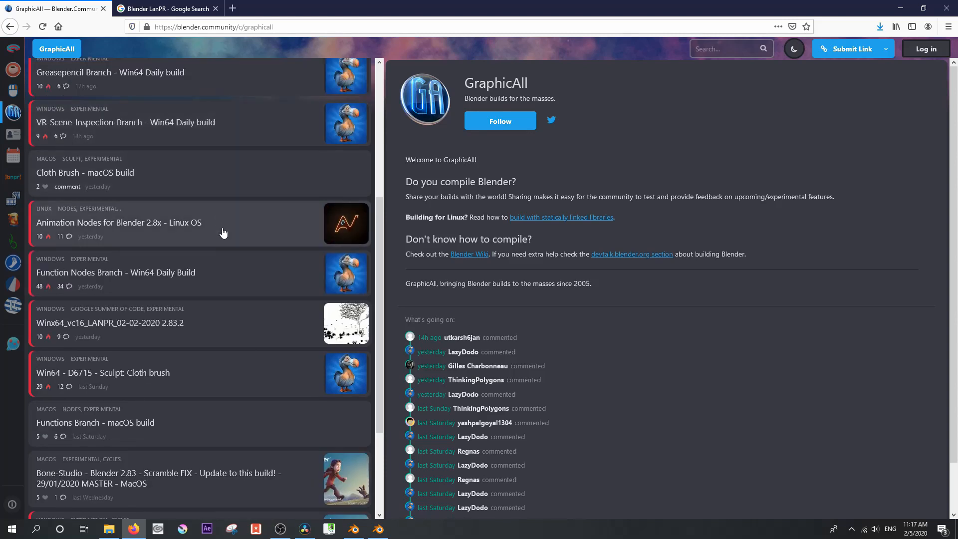
scroll("down", 3)
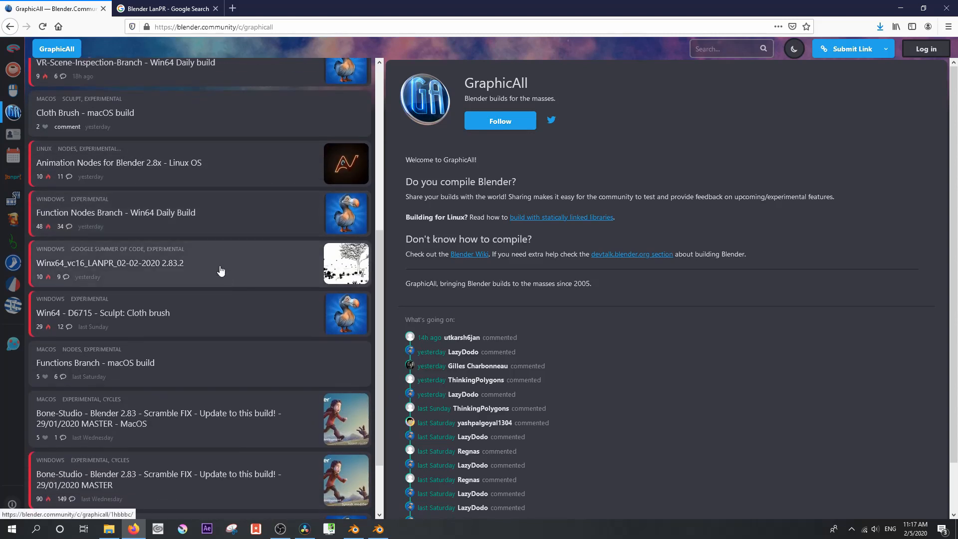
mouse_move(203, 267)
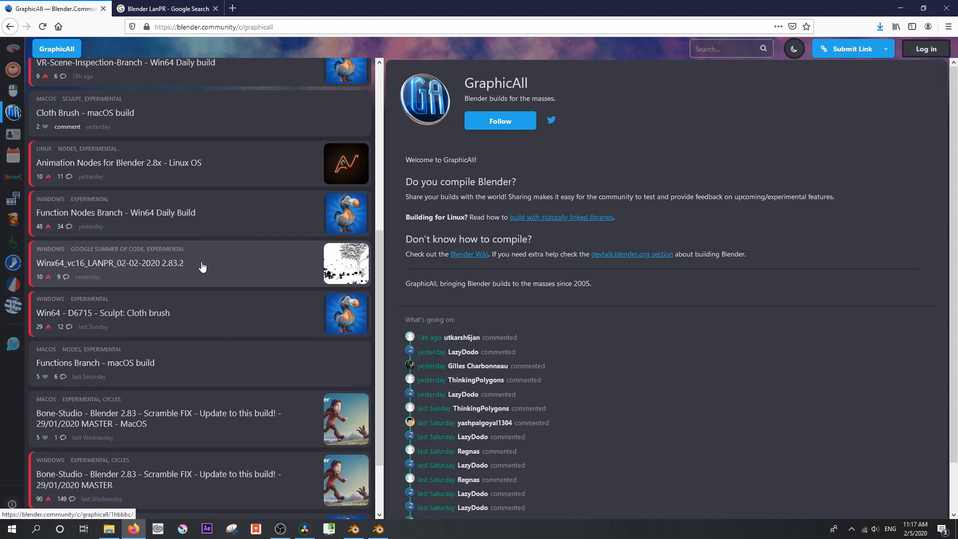
left_click(110, 263)
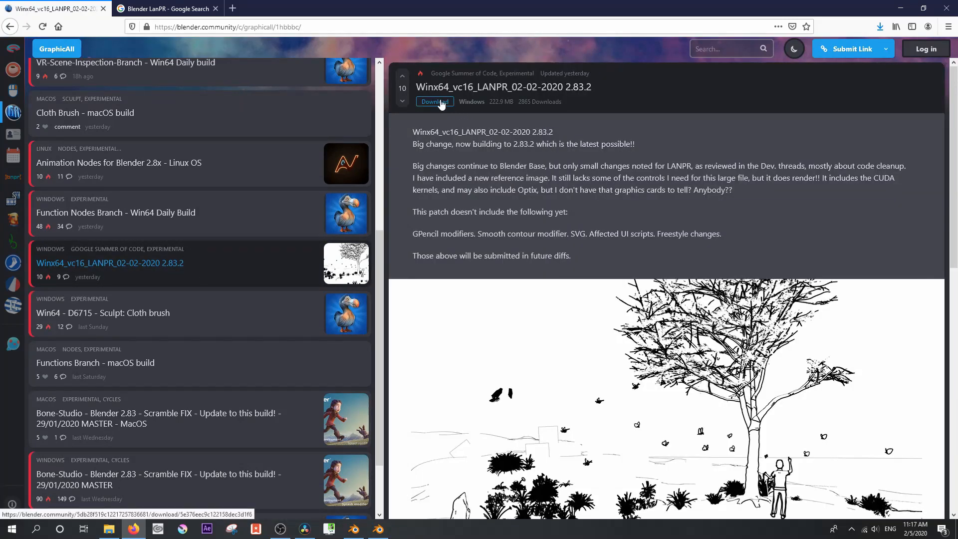
left_click(434, 102)
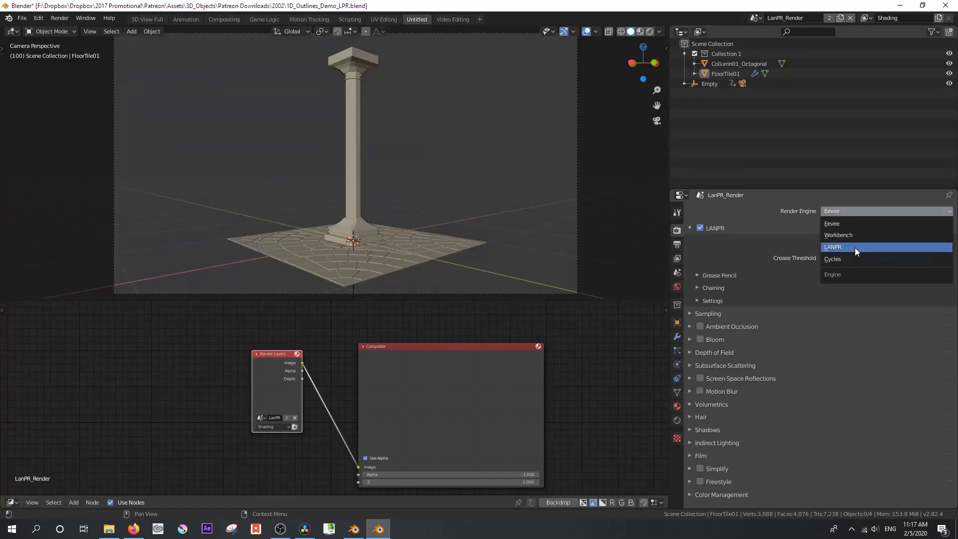
Step: Switch the render engine to LANPR and browse its Layer Settings for colour, thickness and line types
left_click(832, 246)
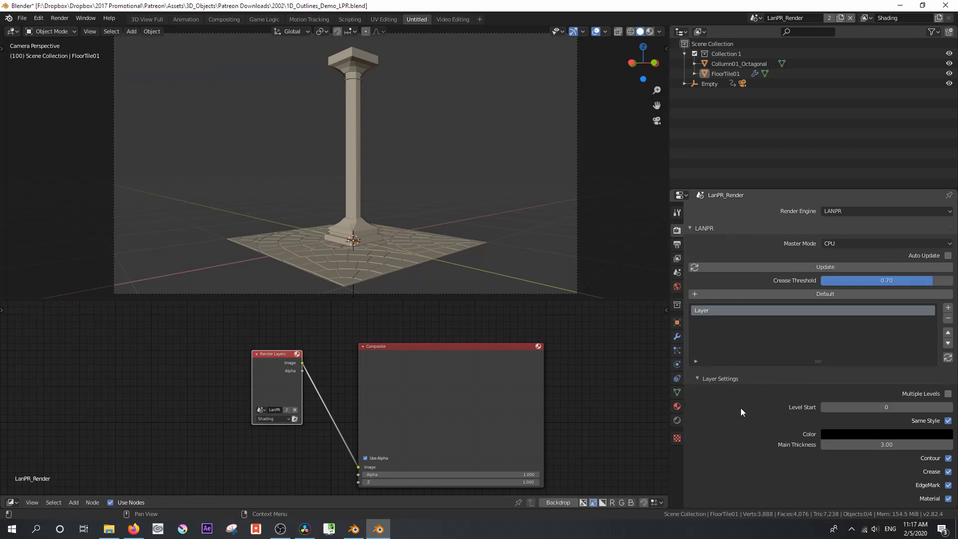
scroll("down", 3)
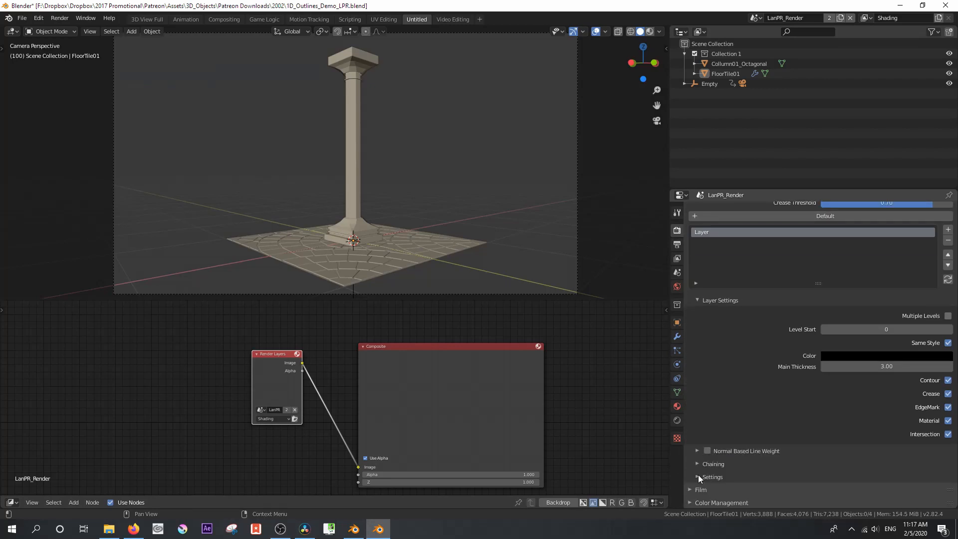
left_click(711, 477)
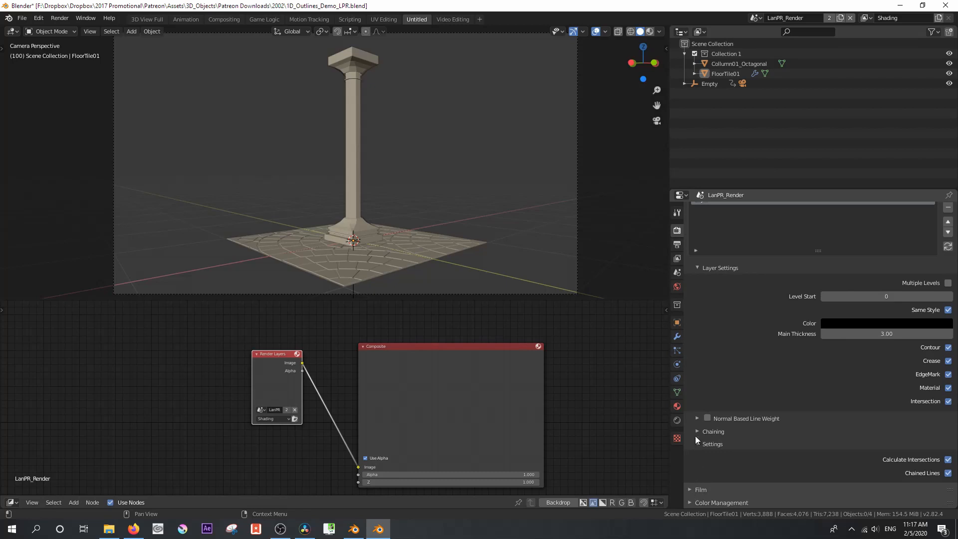
left_click(697, 418)
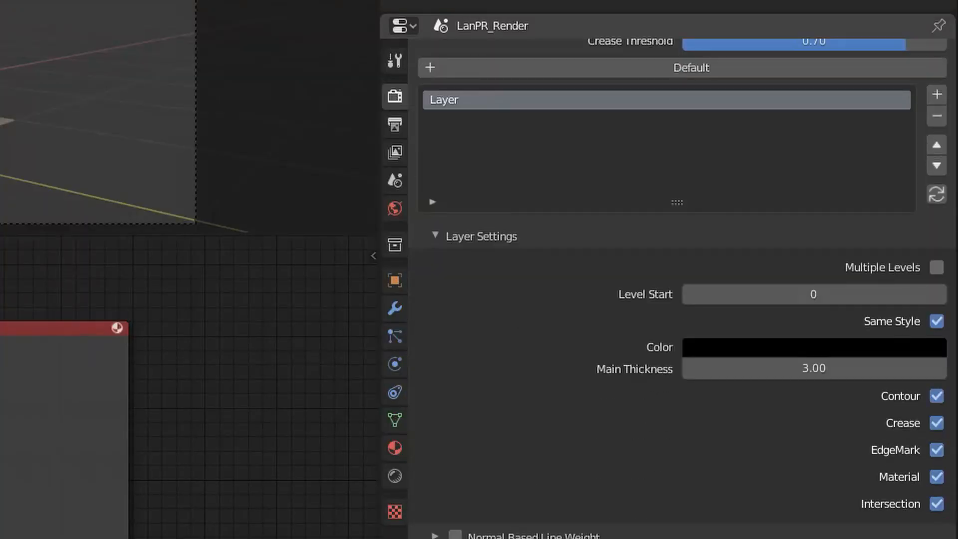
scroll("down", 3)
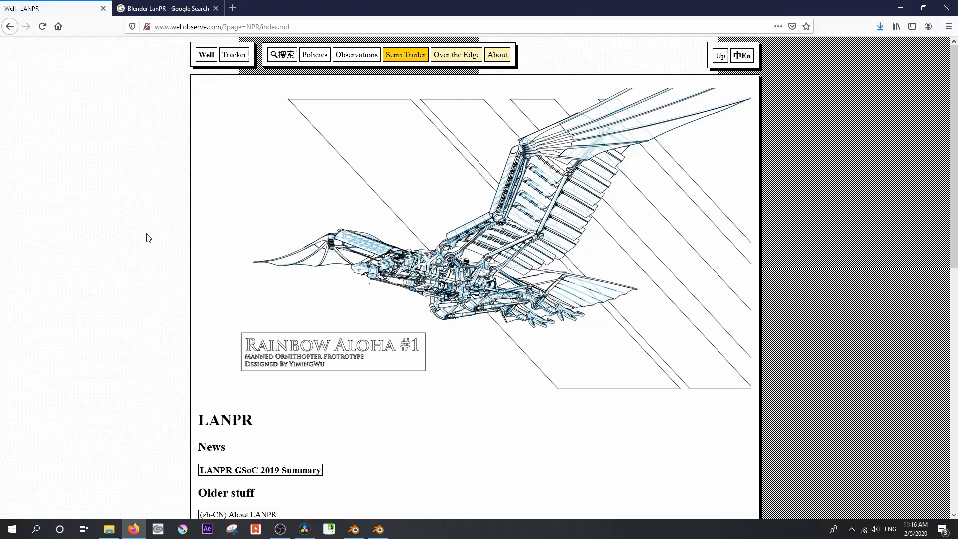
Step: Reach the GraphicAll builds page through the LANPR site's Download section link
scroll("down", 3)
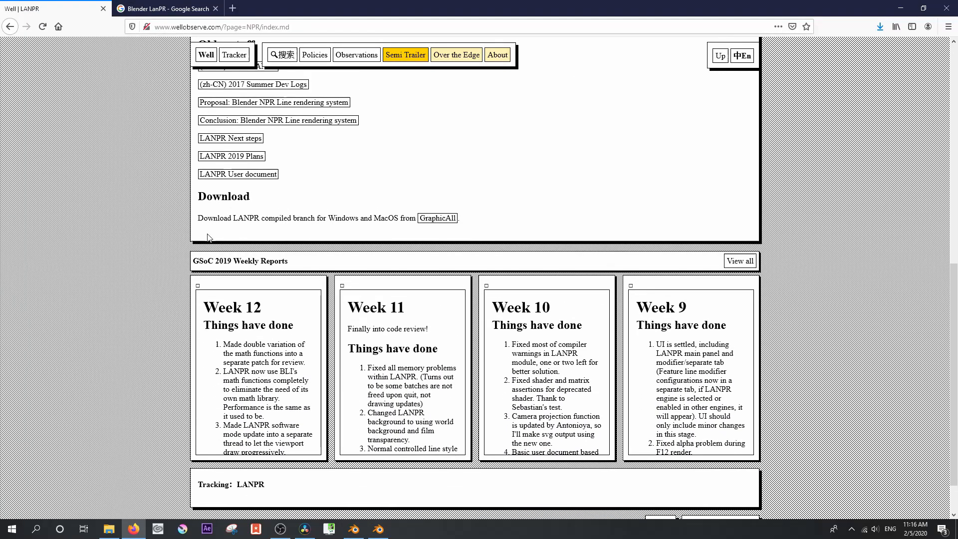
mouse_move(441, 224)
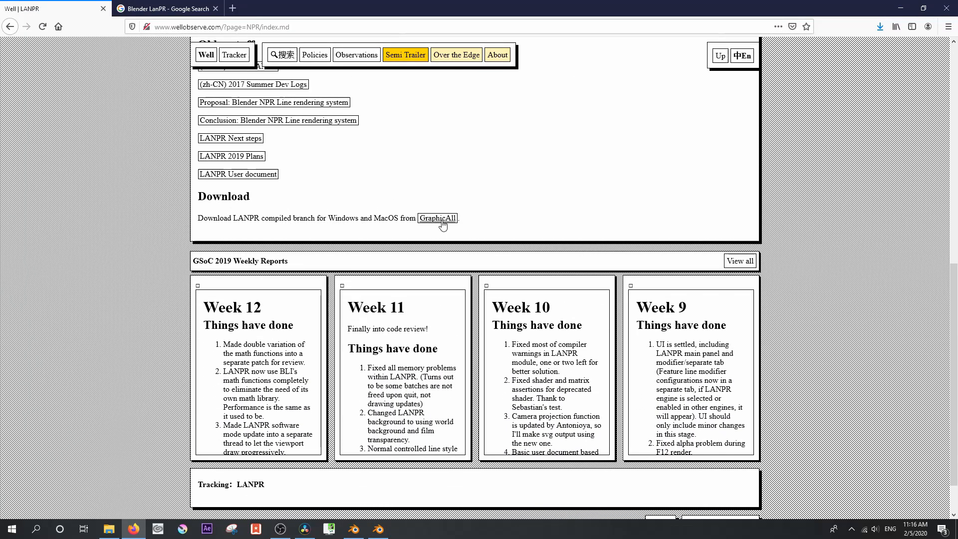
left_click(437, 218)
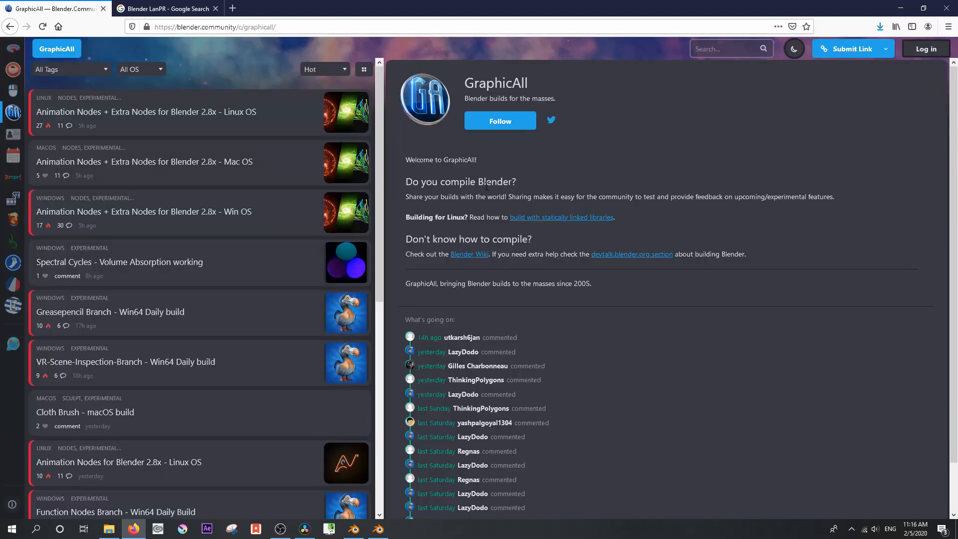
mouse_move(630, 271)
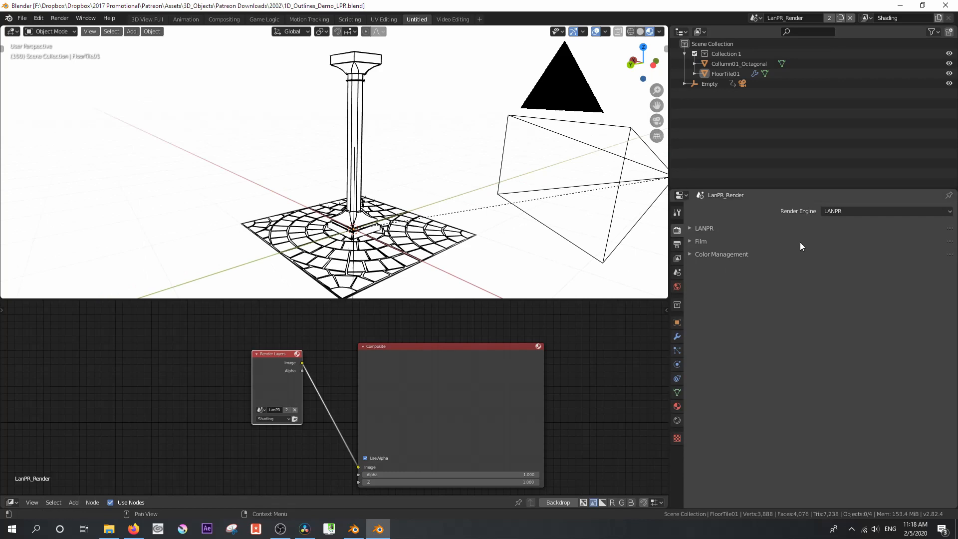
Step: Render the pillar-and-tiled-floor scene in Eevee with black LANPR lines composited on top
left_click(703, 228)
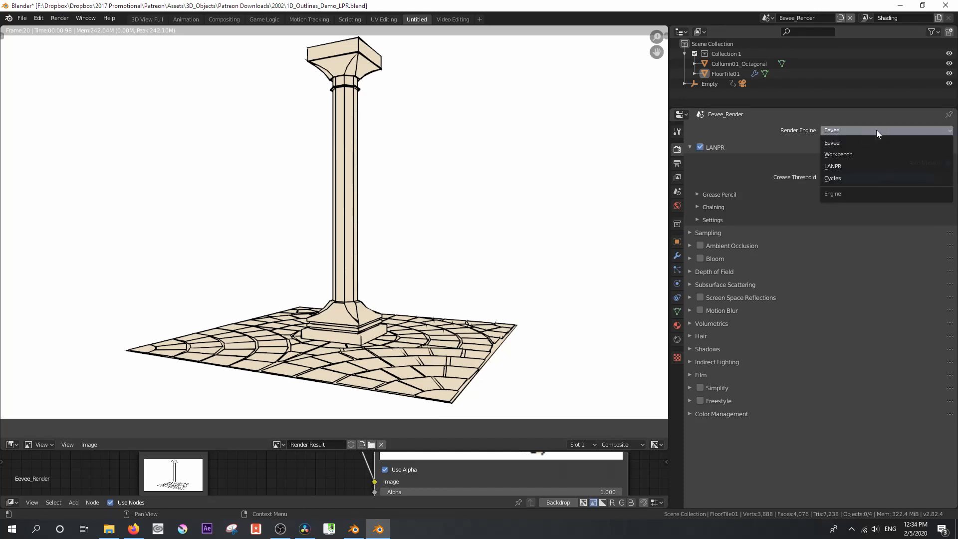
Step: Switch the Eevee scene's render engine to LANPR to show the LANPR engine option
left_click(830, 142)
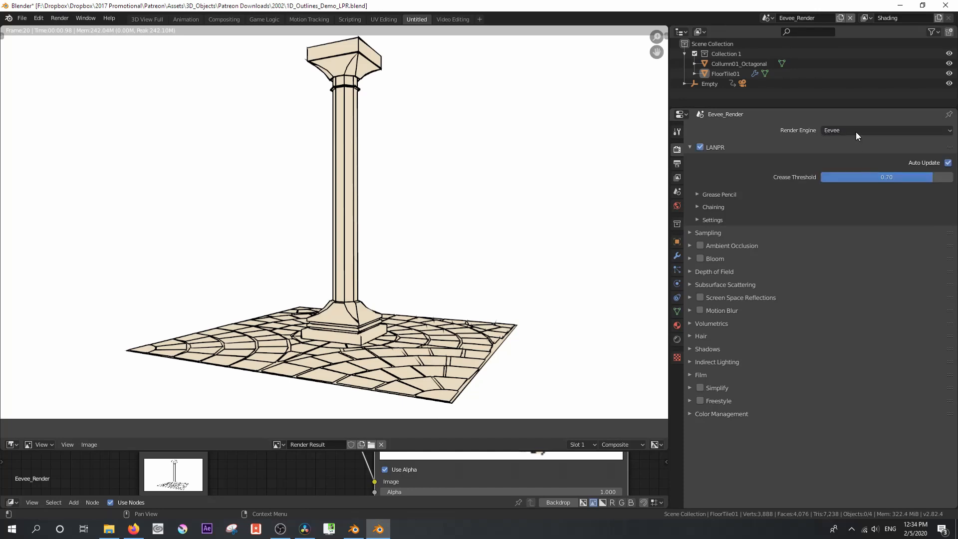
left_click(885, 130)
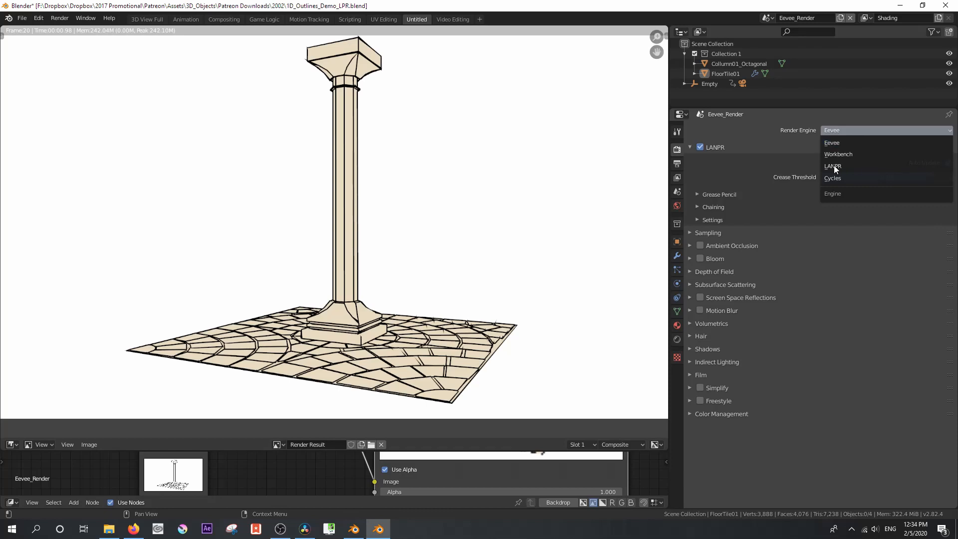
left_click(832, 167)
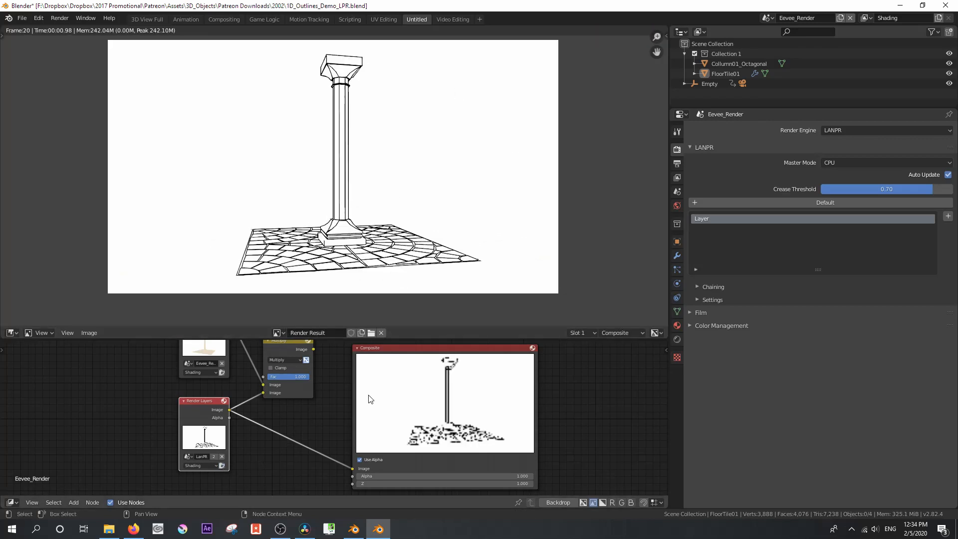
Step: Review the scene list and Multiply compositor setup, restore Eevee, then bring up Google results for Blender LANPR
left_click(767, 18)
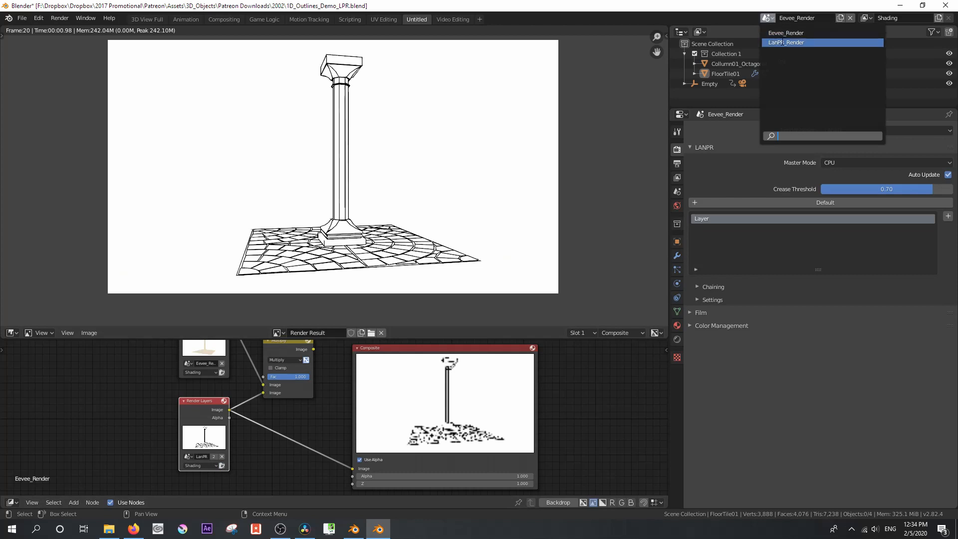
left_click(785, 42)
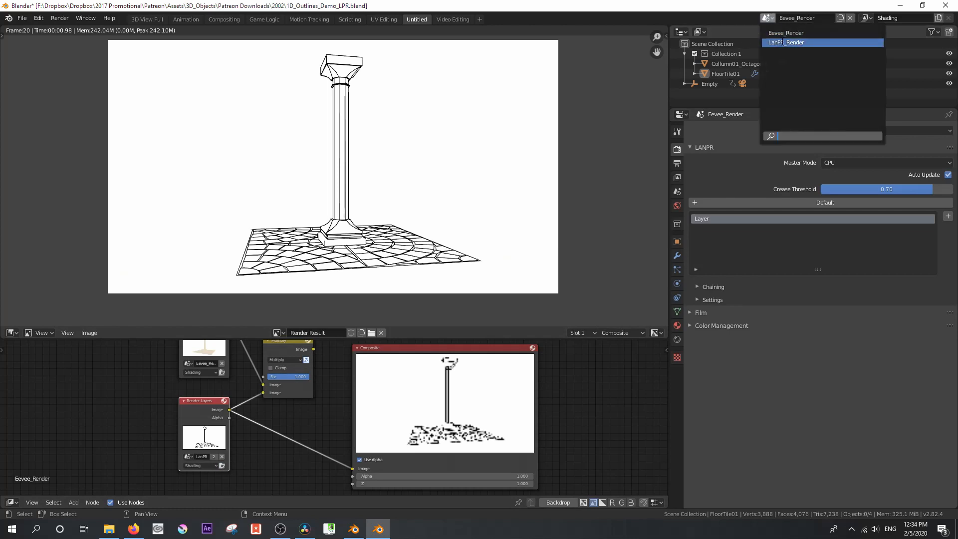
left_click(785, 42)
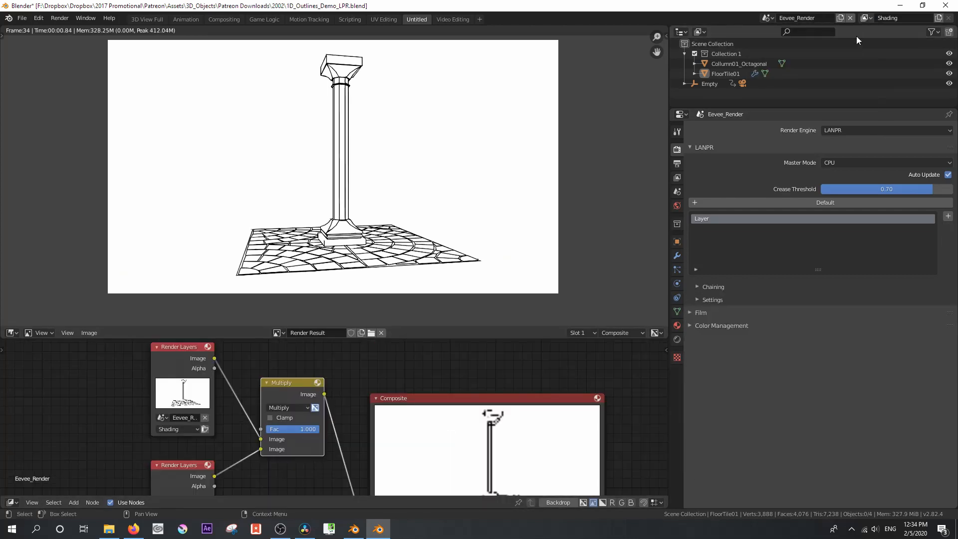
left_click(885, 130)
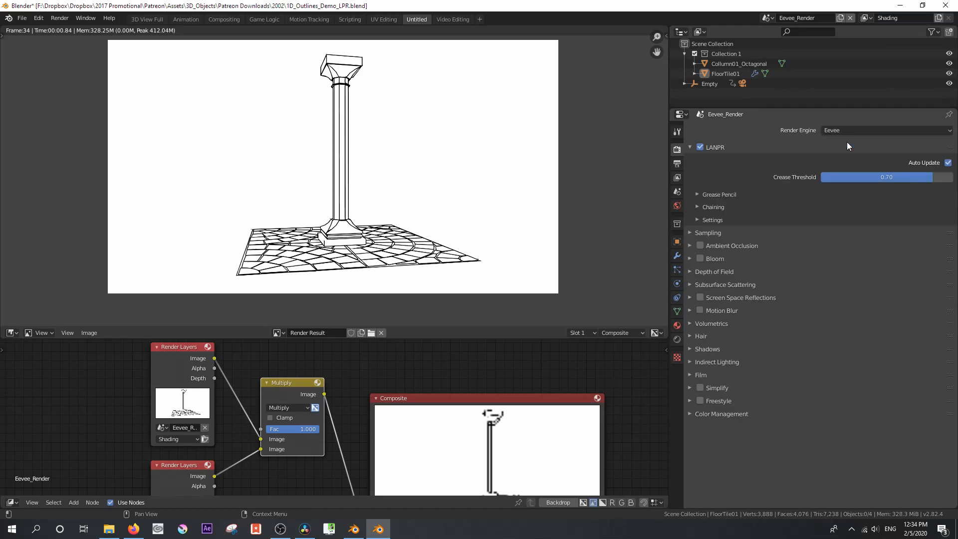
left_click(698, 147)
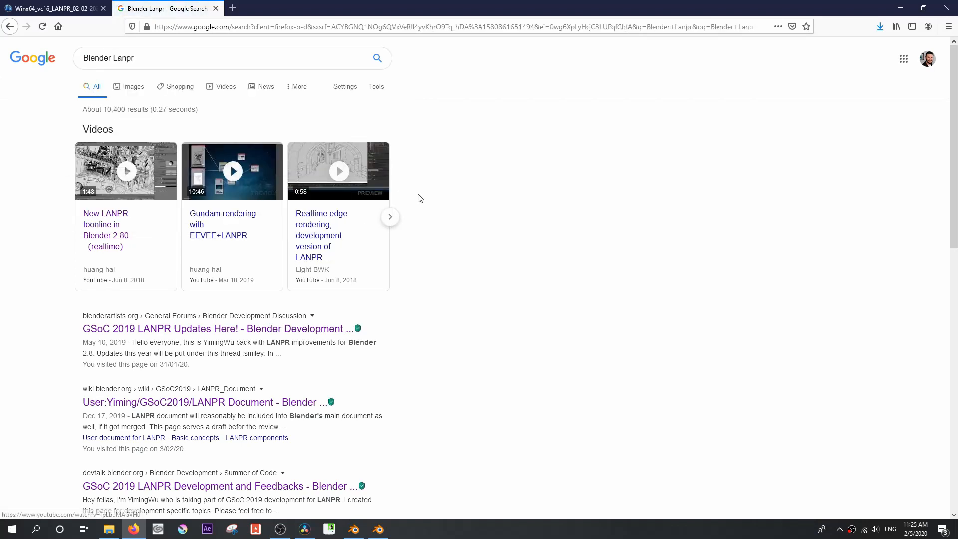
Step: Browse ArtStation and Twitter example LANPR line renders
scroll("down", 3)
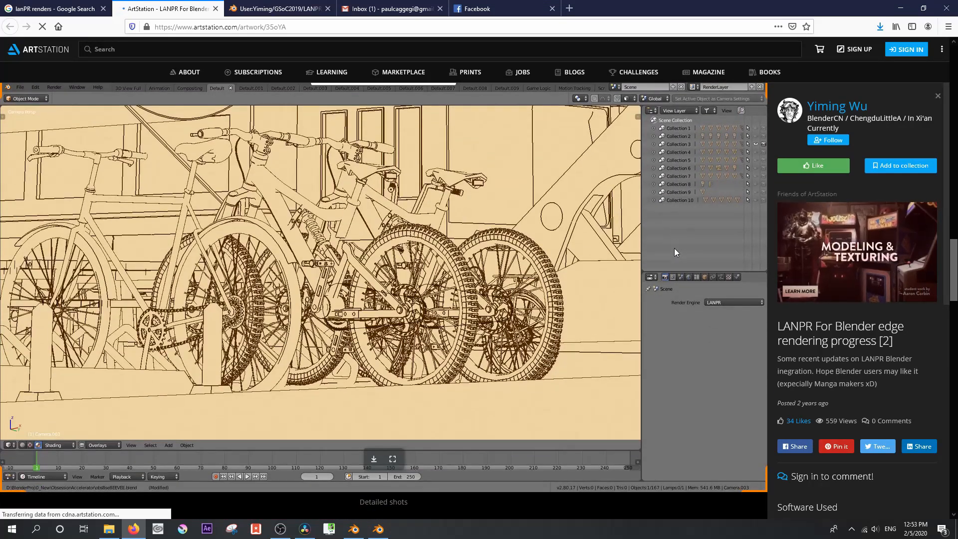
scroll("down", 3)
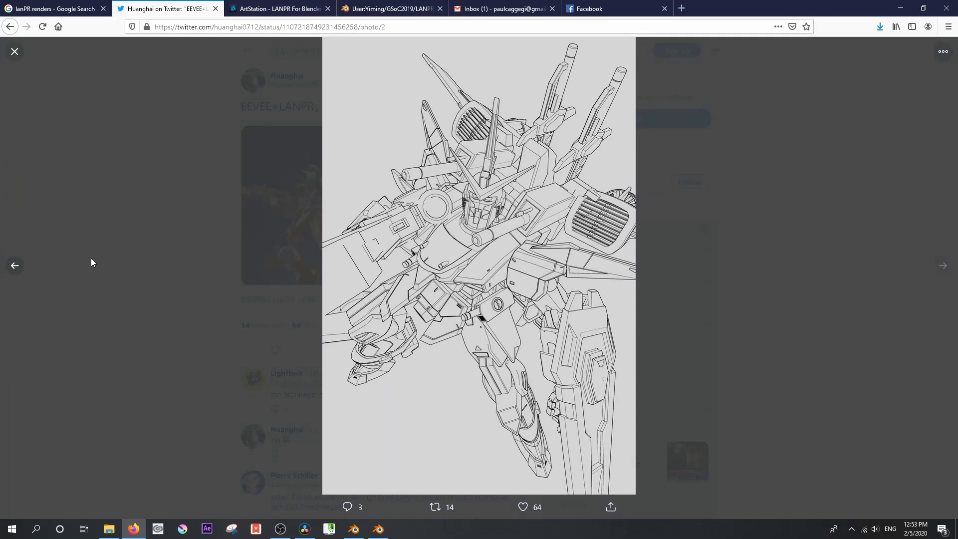
left_click(14, 266)
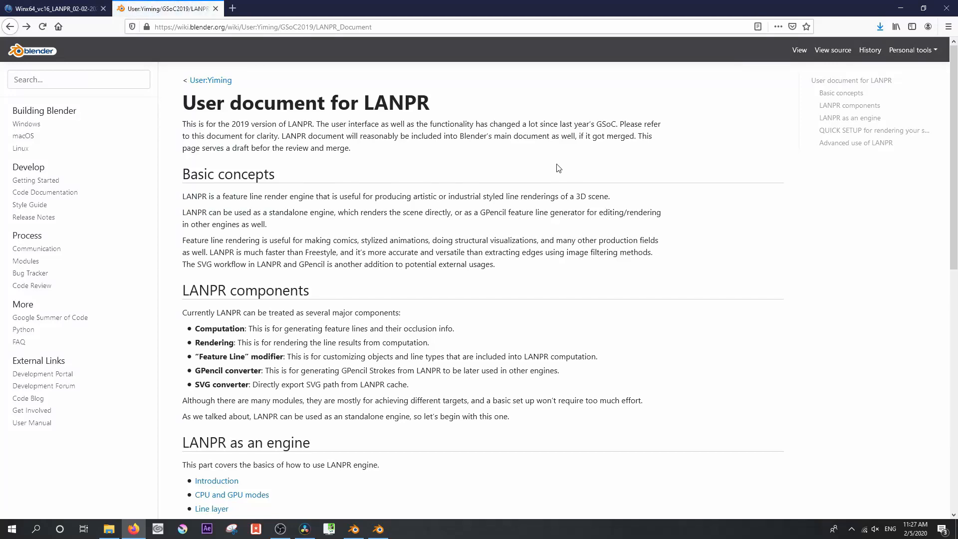
Step: Scroll the LANPR user document's quick setup steps and Yiming Wu's LANPR progress post
scroll("down", 3)
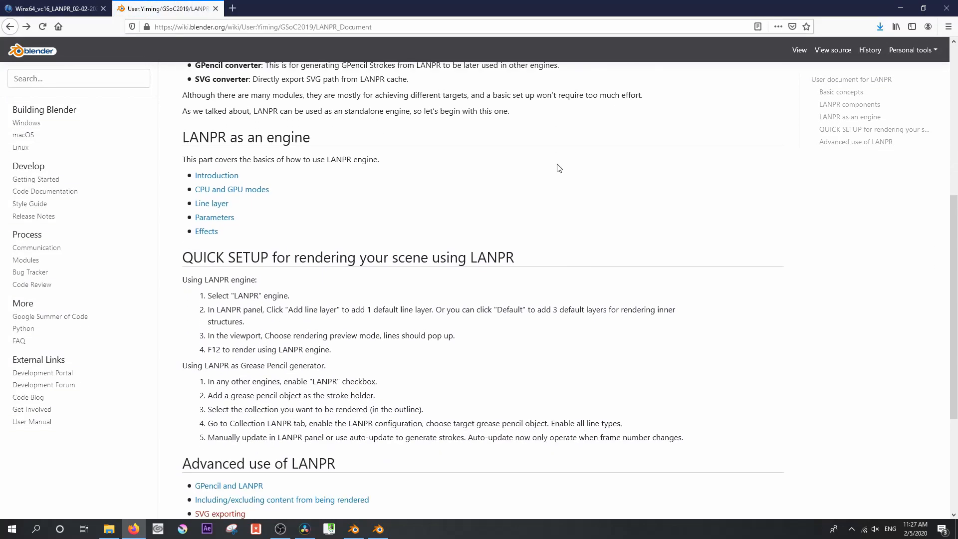
scroll("down", 3)
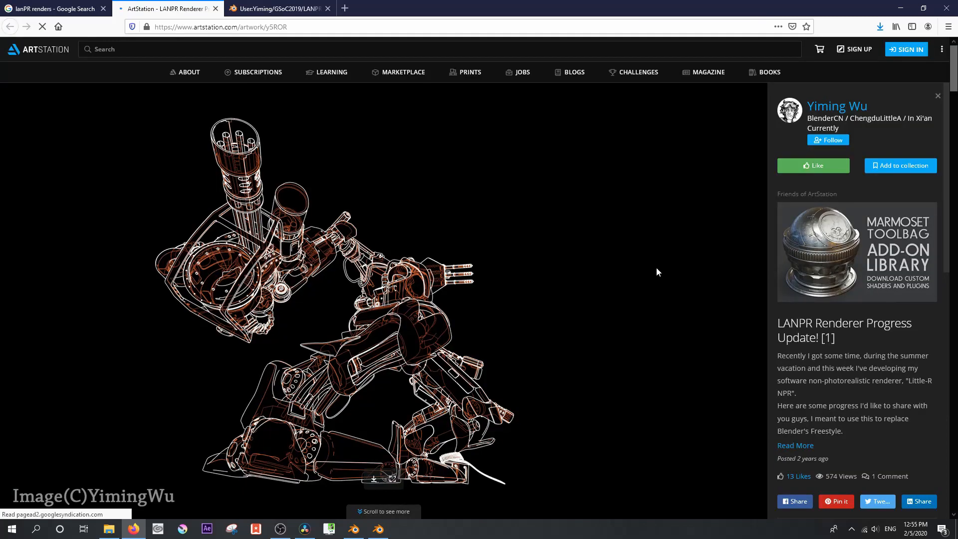
scroll("down", 3)
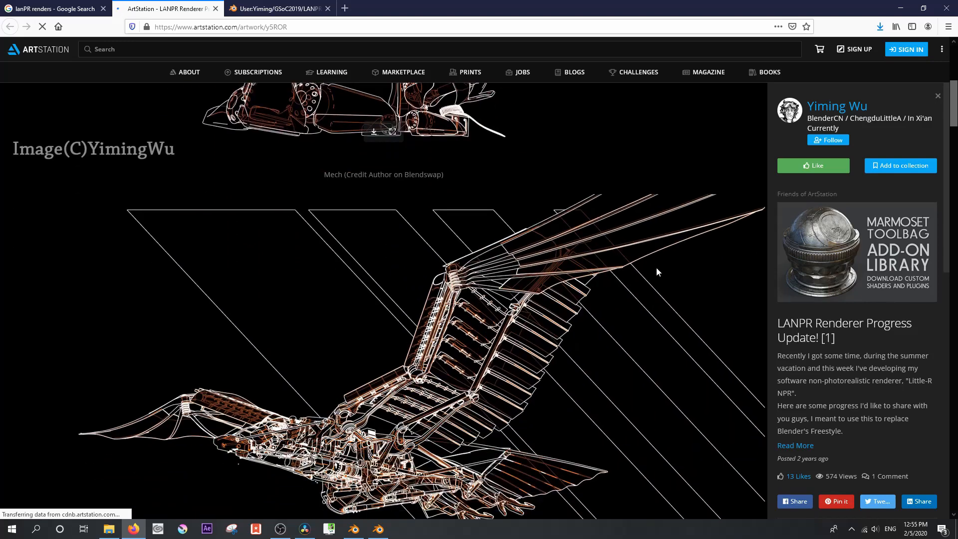